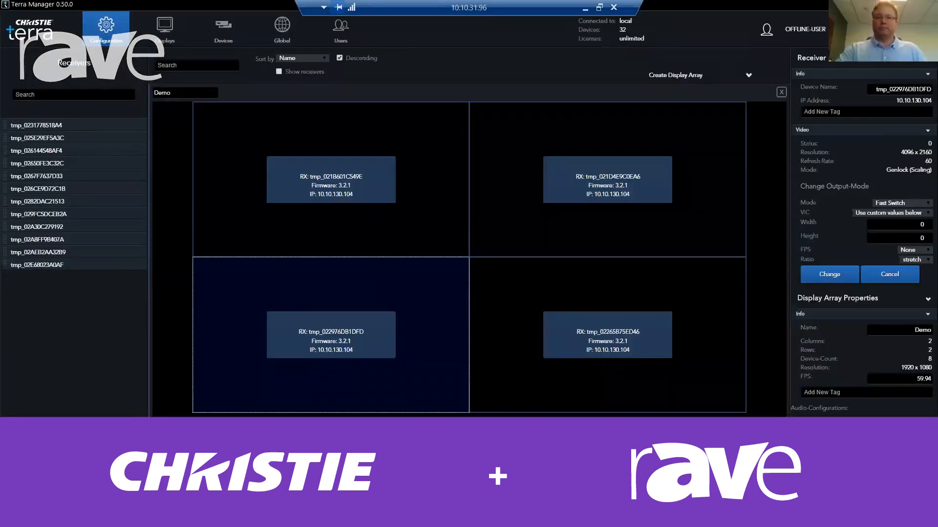
pyautogui.moveTo(624, 388)
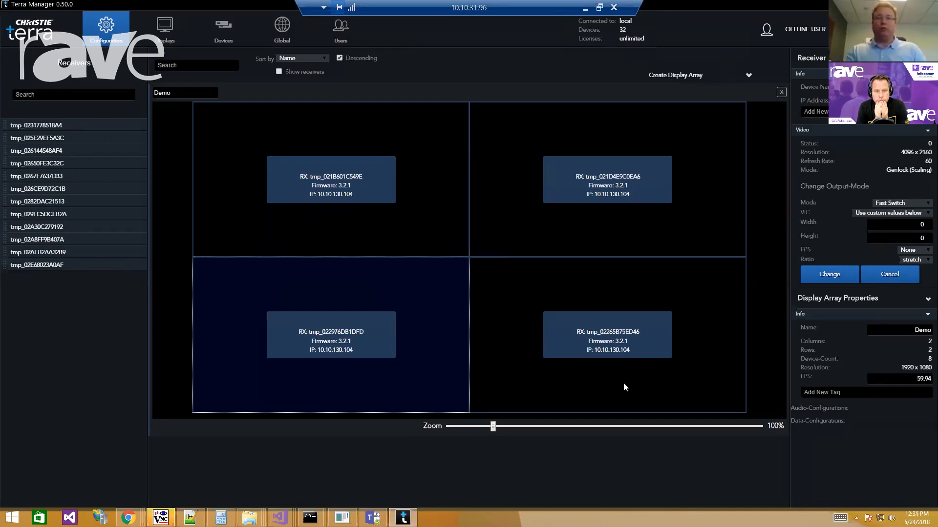
pyautogui.moveTo(594, 377)
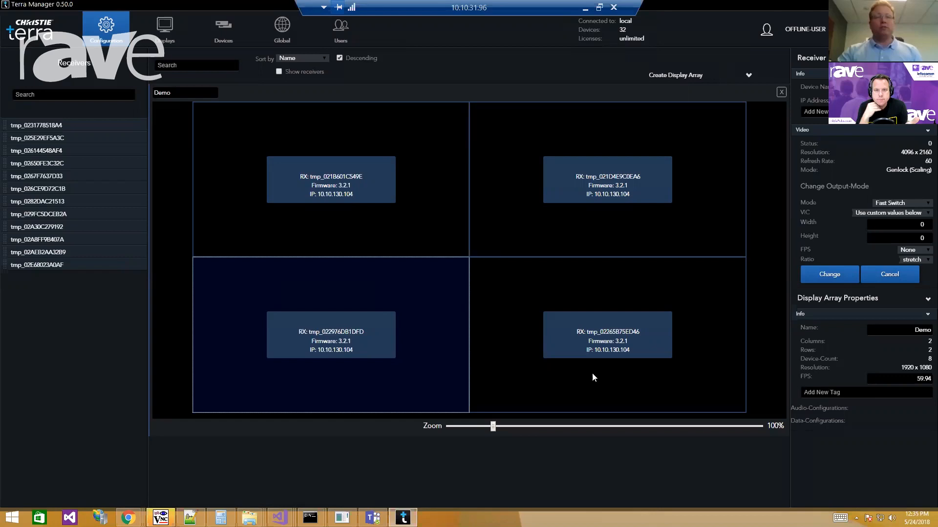
pyautogui.moveTo(537, 366)
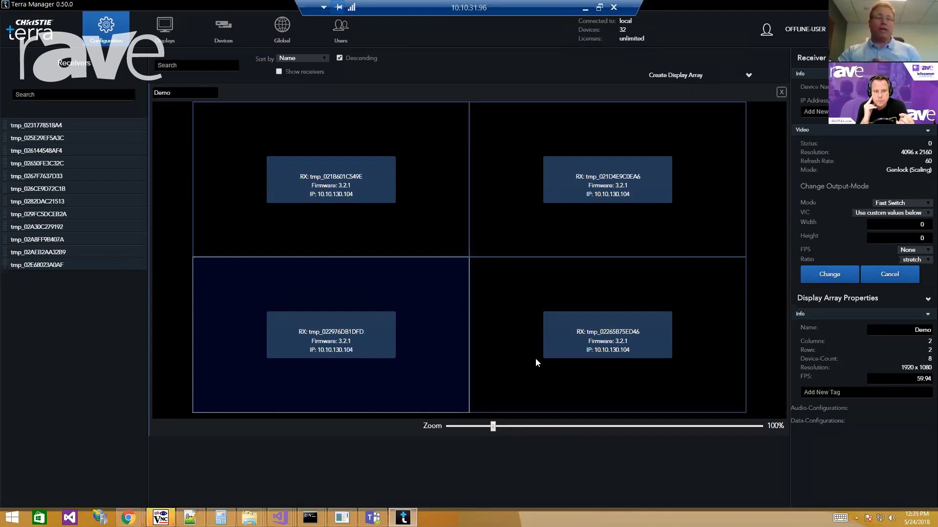
pyautogui.moveTo(128, 135)
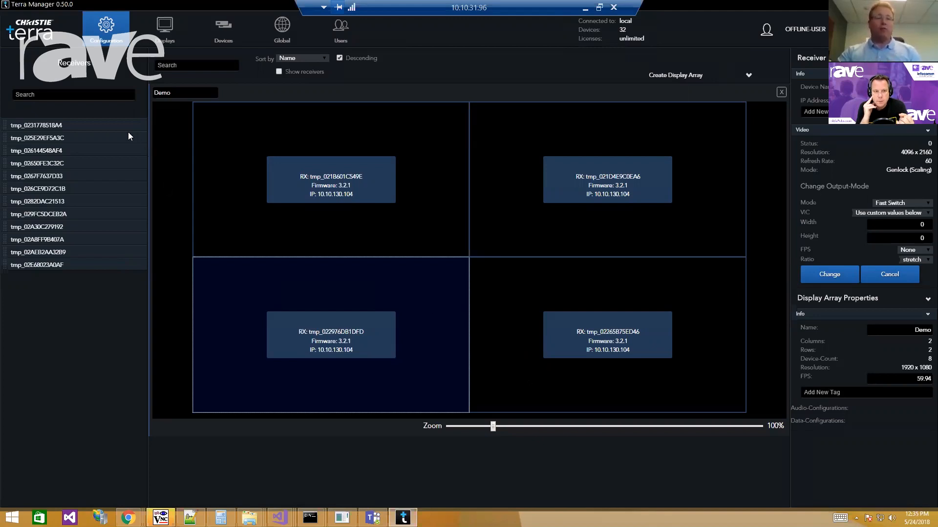
pyautogui.moveTo(115, 126)
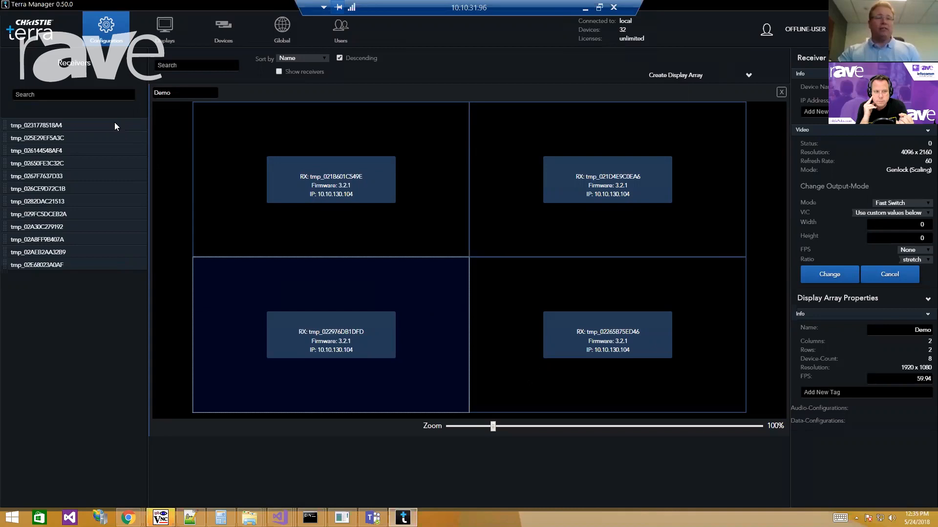
pyautogui.moveTo(104, 130)
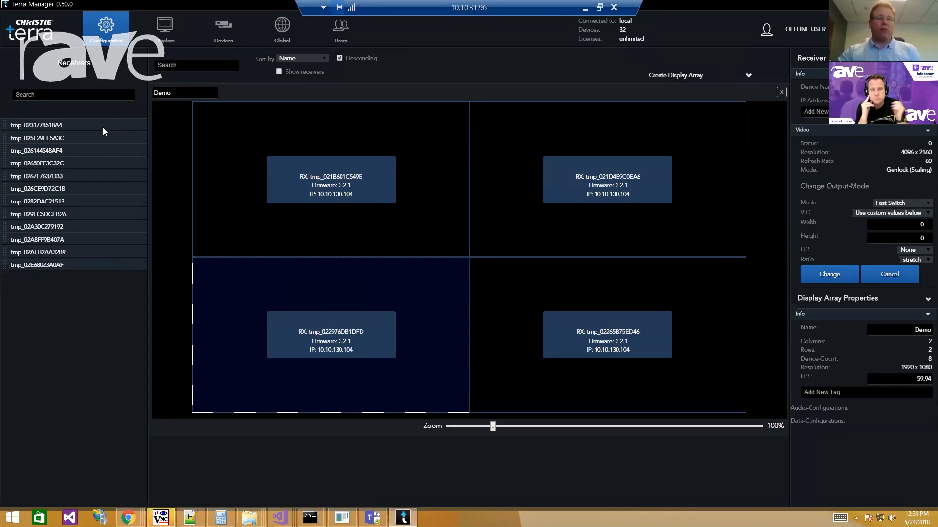
pyautogui.moveTo(113, 160)
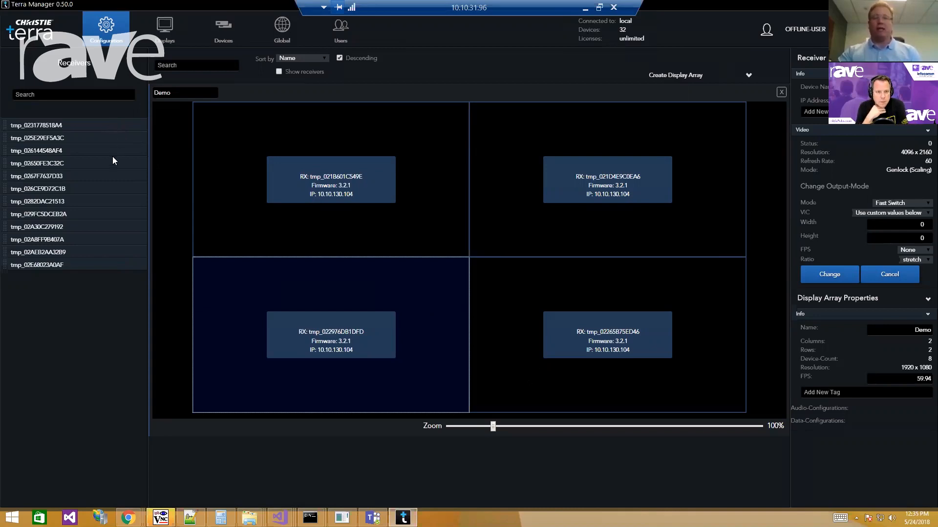
pyautogui.moveTo(117, 158)
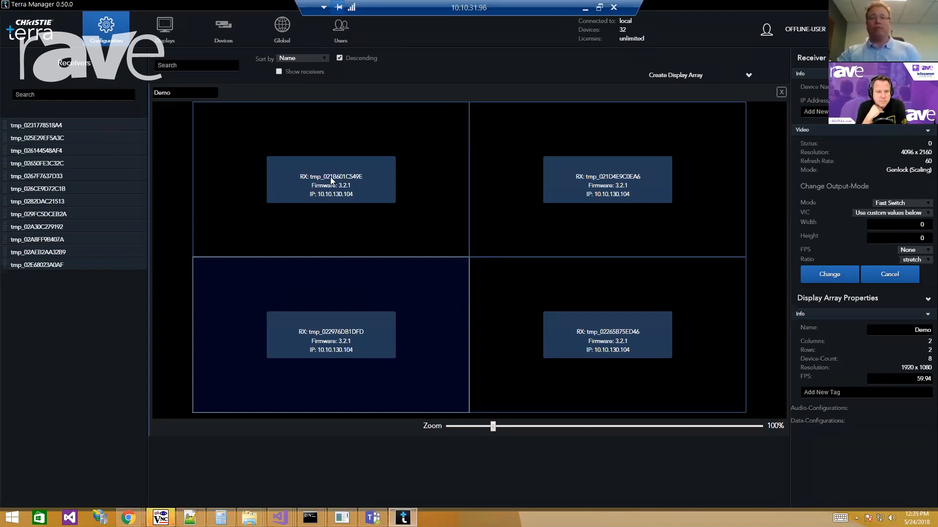
pyautogui.moveTo(421, 232)
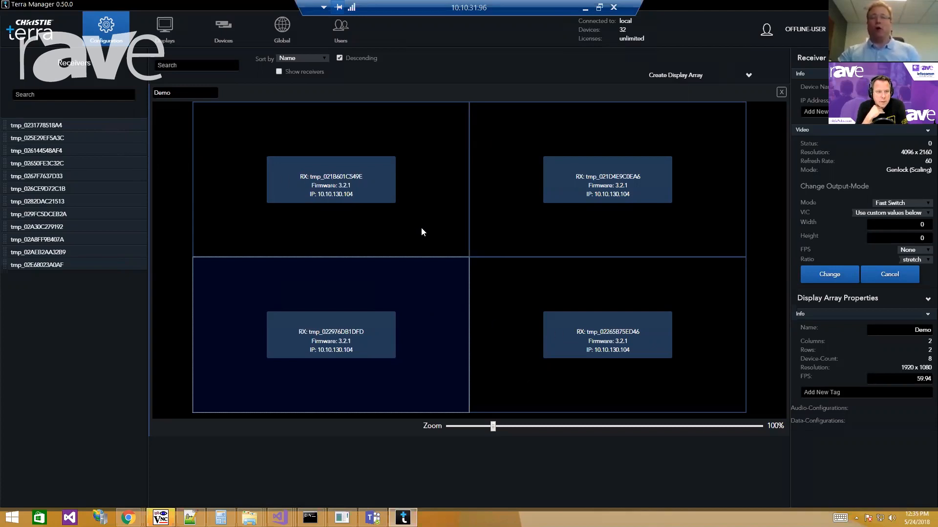
pyautogui.moveTo(661, 152)
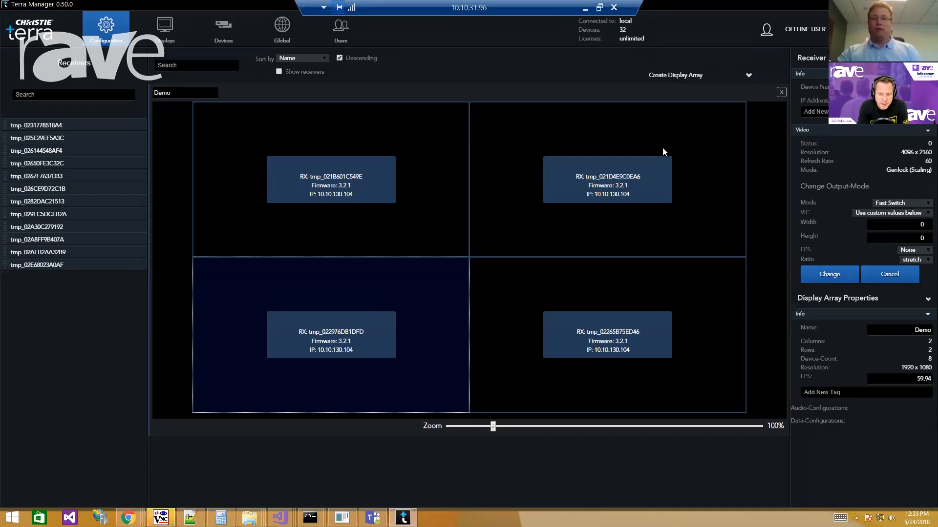
pyautogui.moveTo(748, 78)
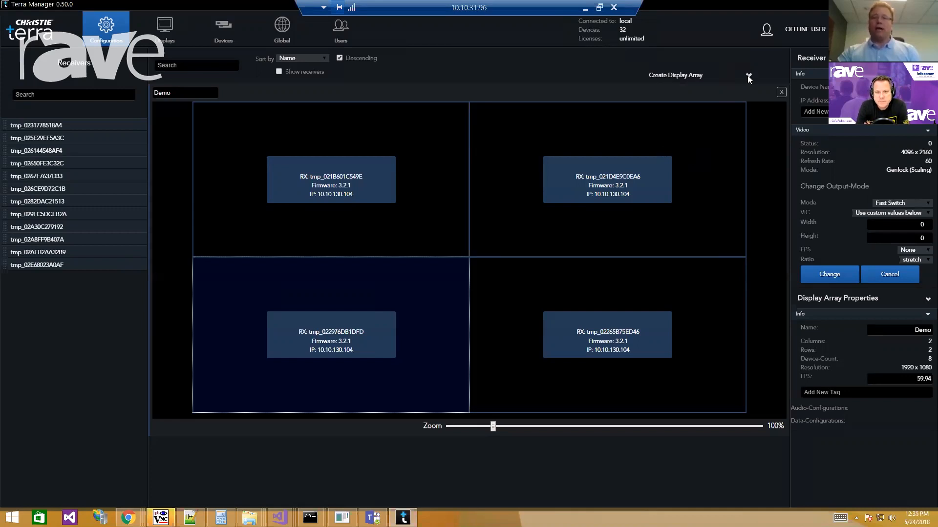
# Create a VESA display array with custom width 1920, height 810 at 60Hz.
pyautogui.click(675, 76)
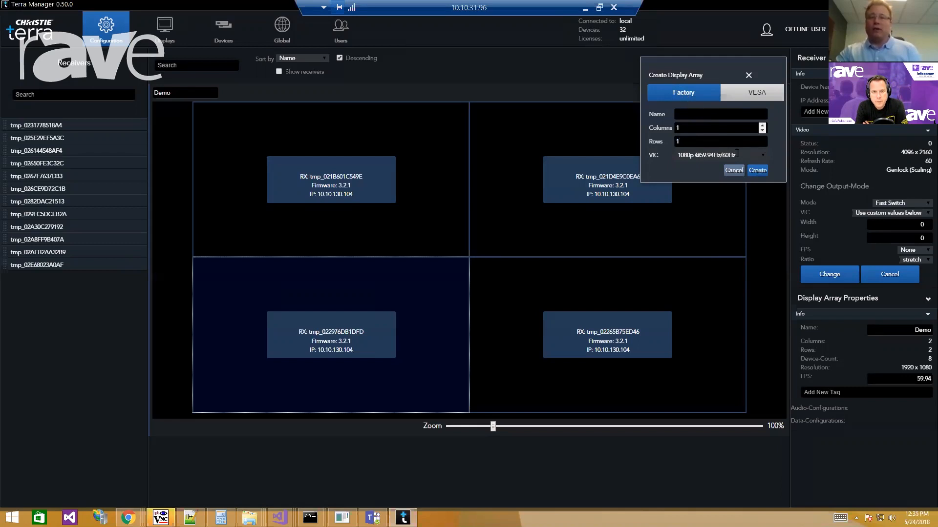
pyautogui.click(755, 92)
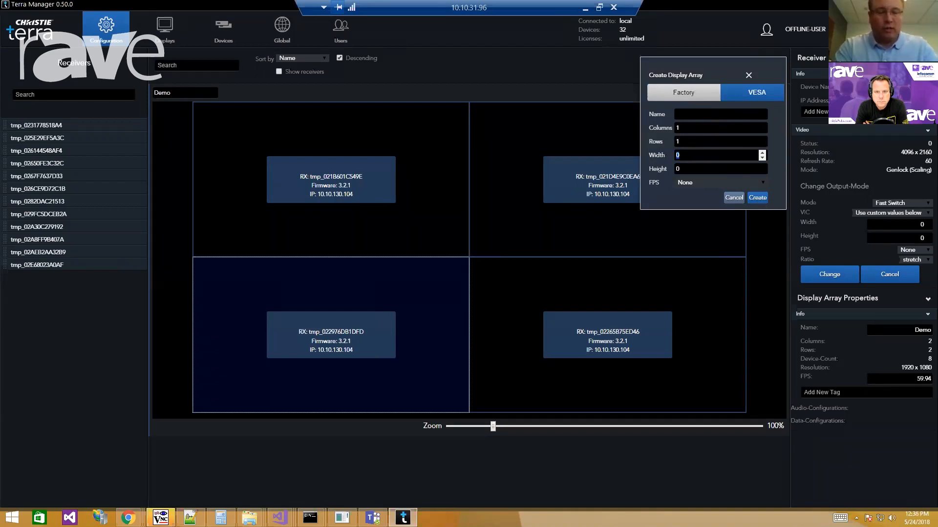
pyautogui.write('1920')
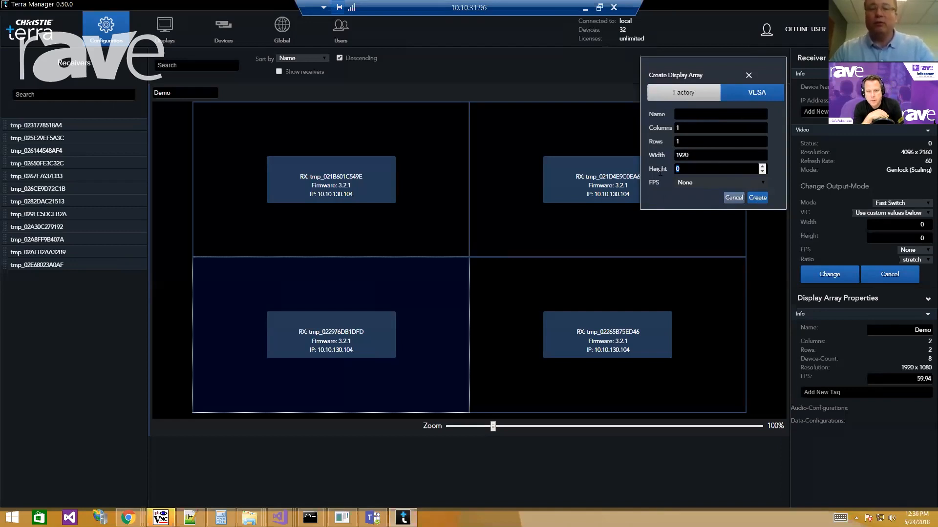
pyautogui.write('810')
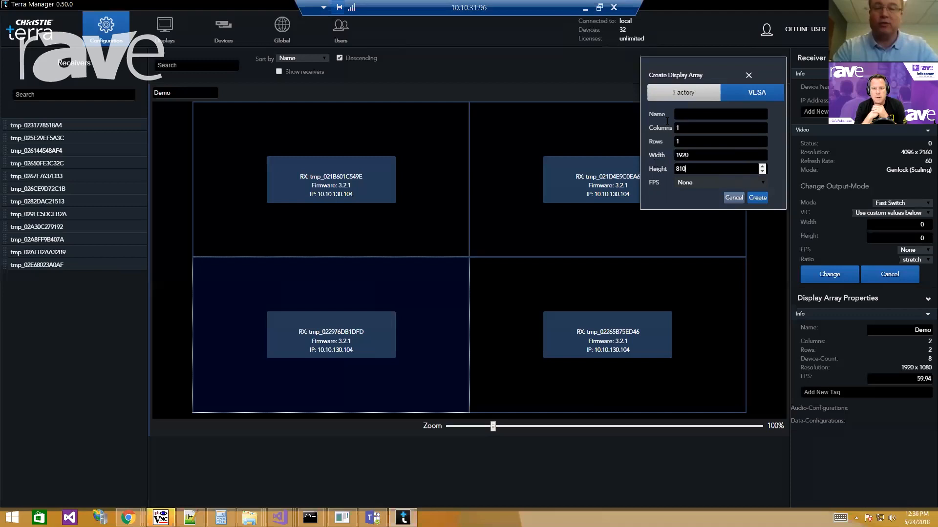
pyautogui.moveTo(719, 193)
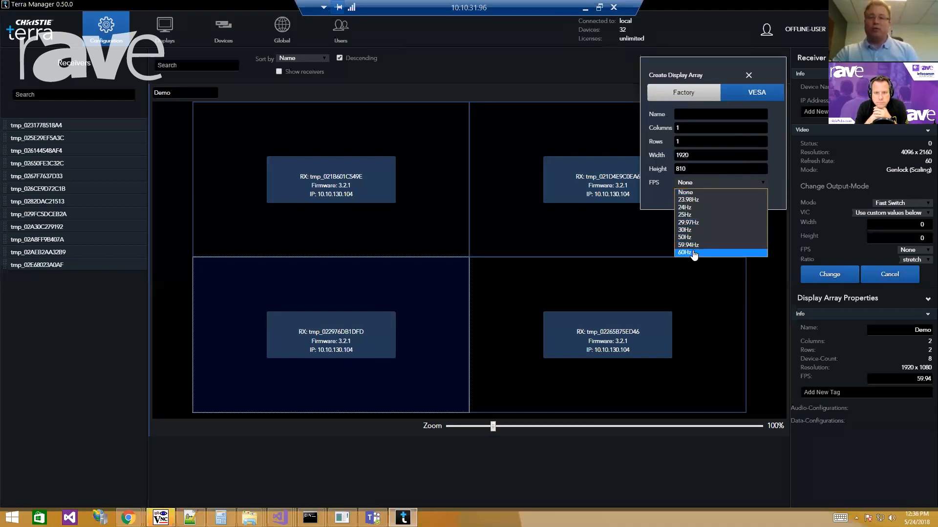
pyautogui.click(749, 75)
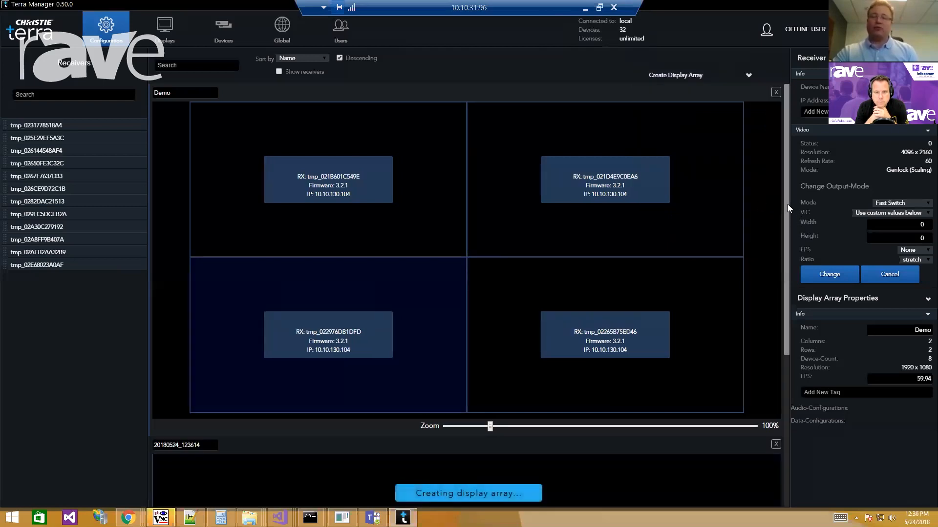
pyautogui.scroll(-3)
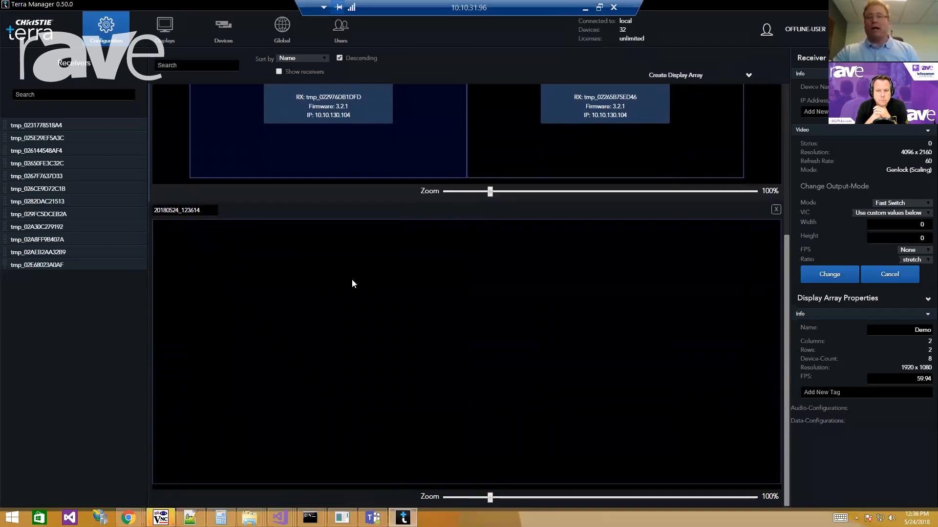
pyautogui.moveTo(100, 150)
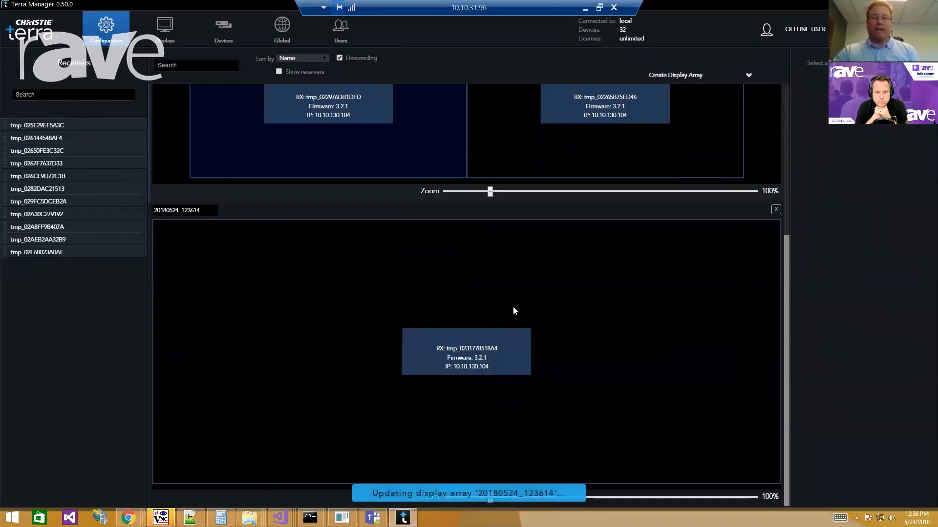
pyautogui.moveTo(645, 309)
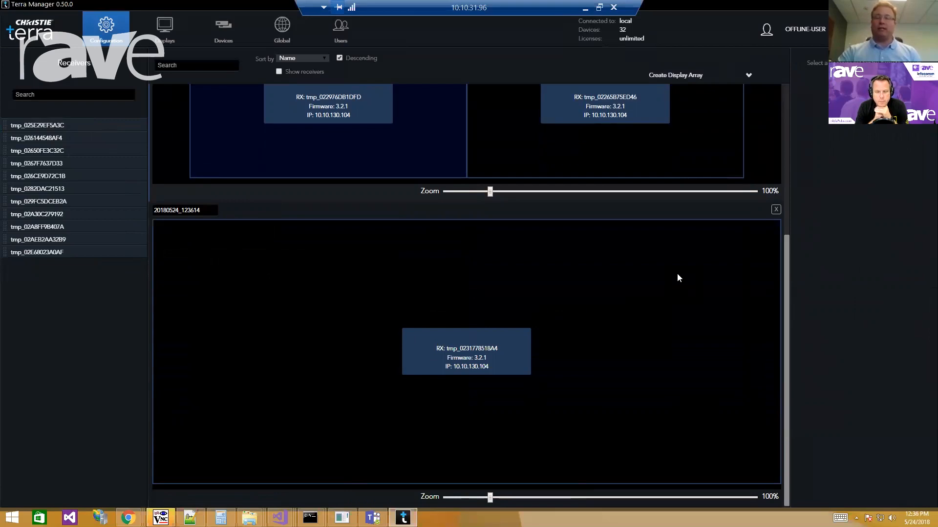
pyautogui.moveTo(795, 320)
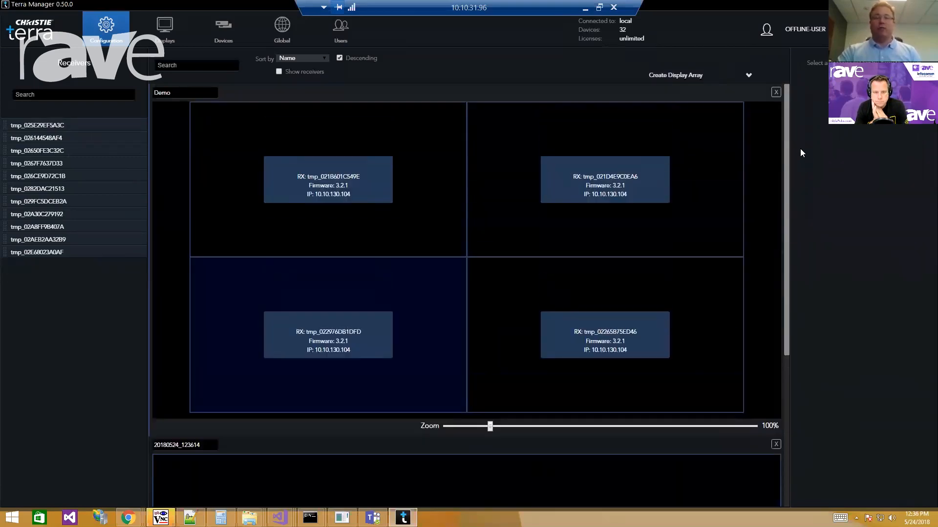
pyautogui.moveTo(627, 275)
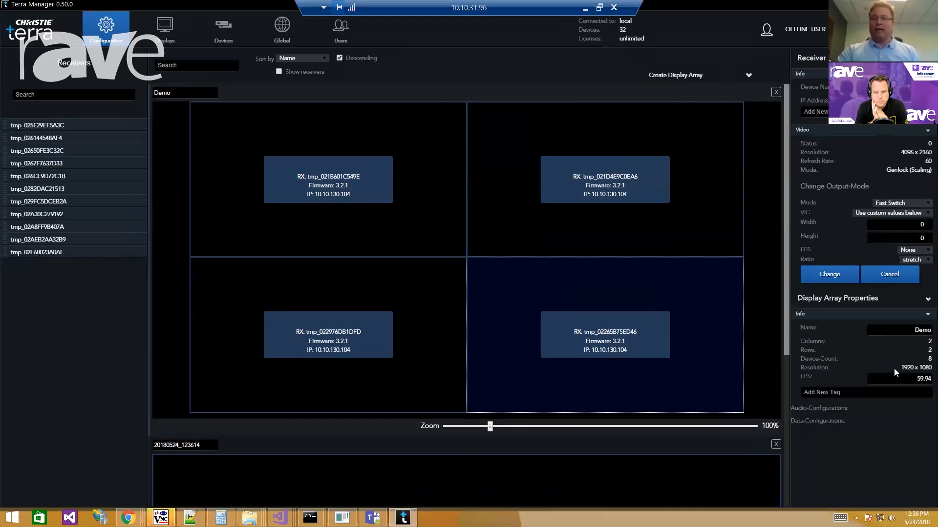
pyautogui.moveTo(787, 270)
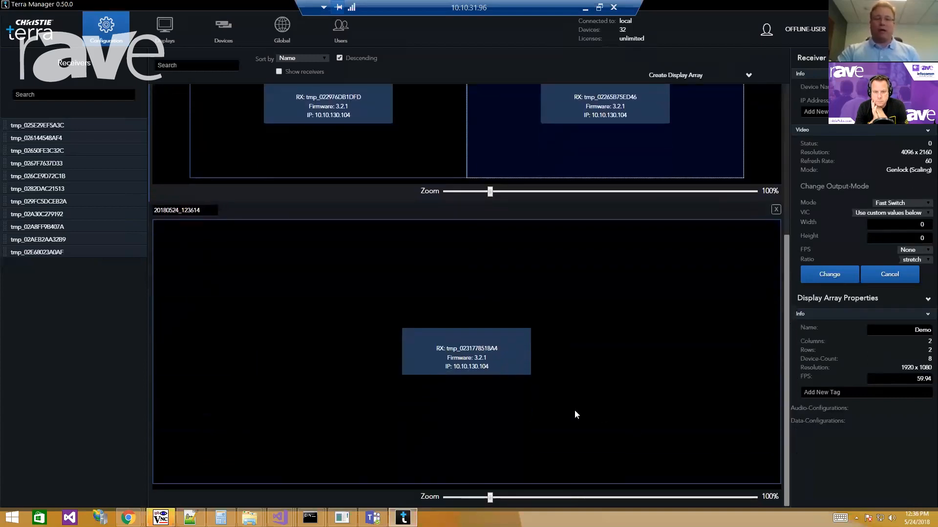
pyautogui.moveTo(691, 378)
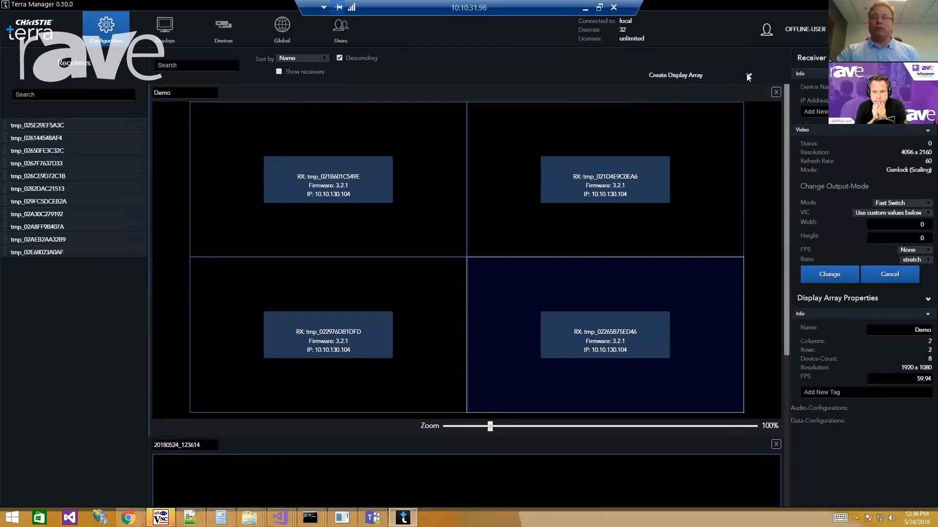
pyautogui.click(675, 75)
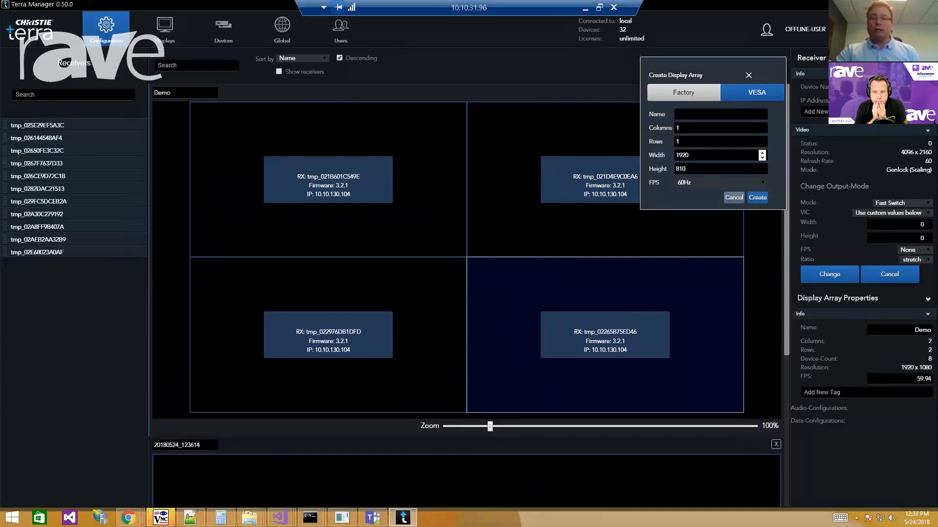
pyautogui.click(683, 92)
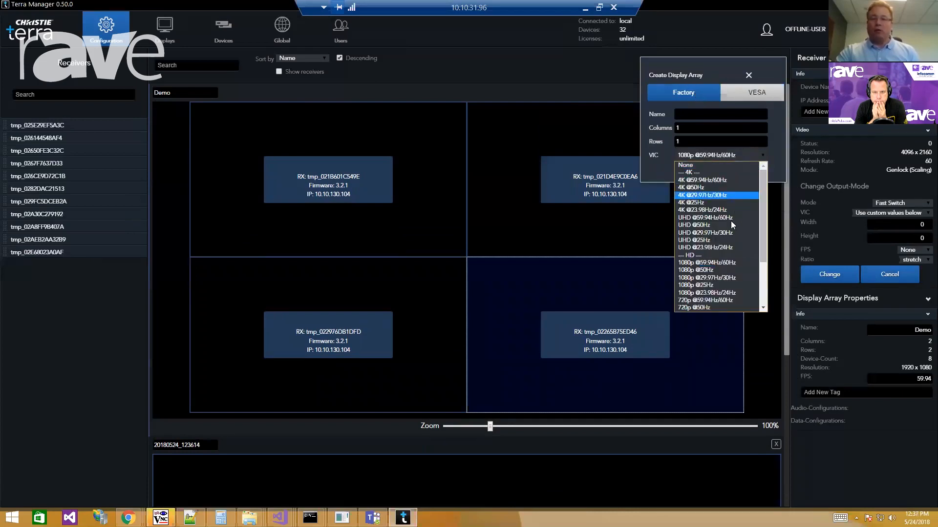
pyautogui.moveTo(709, 300)
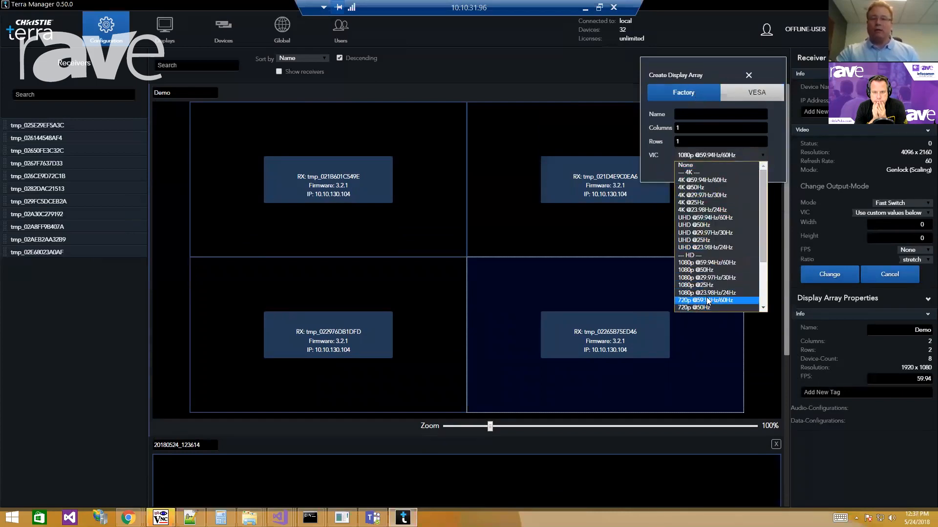
pyautogui.moveTo(709, 233)
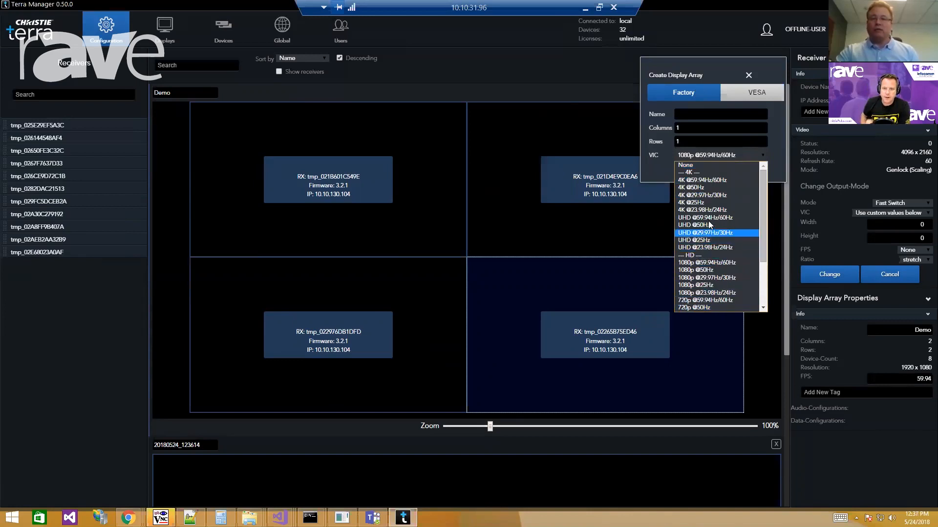
pyautogui.click(704, 217)
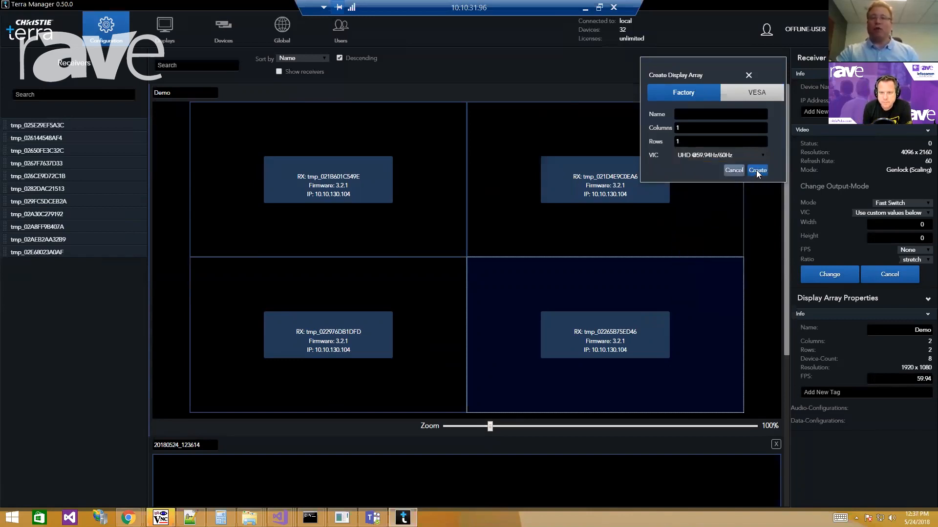
pyautogui.click(755, 170)
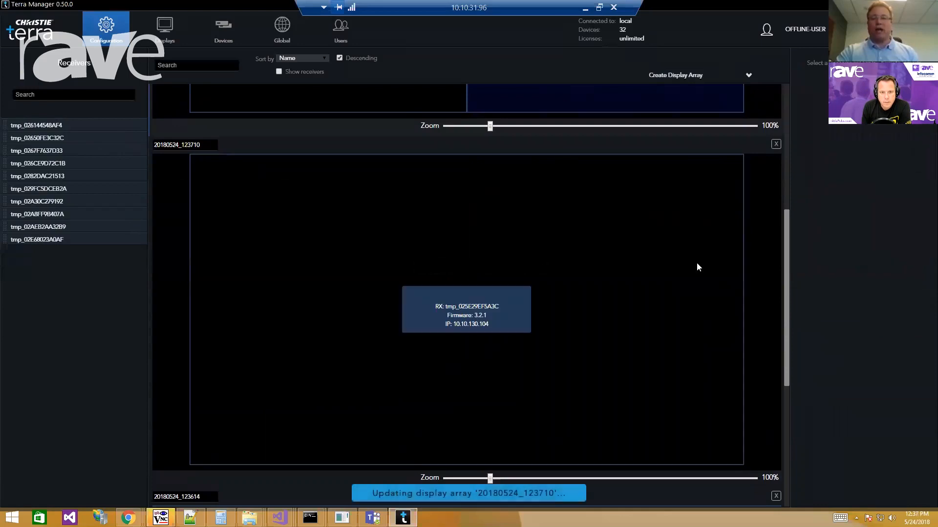
pyautogui.scroll(-3)
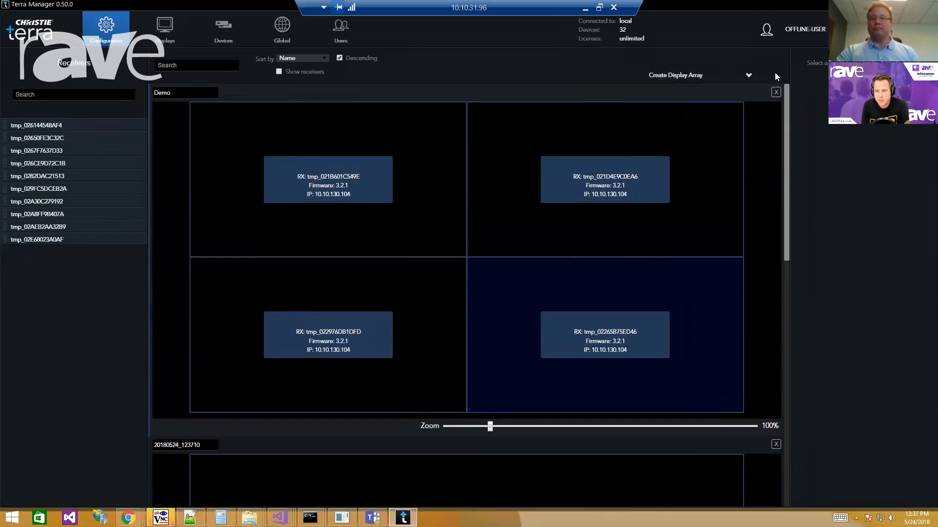
pyautogui.moveTo(164, 30)
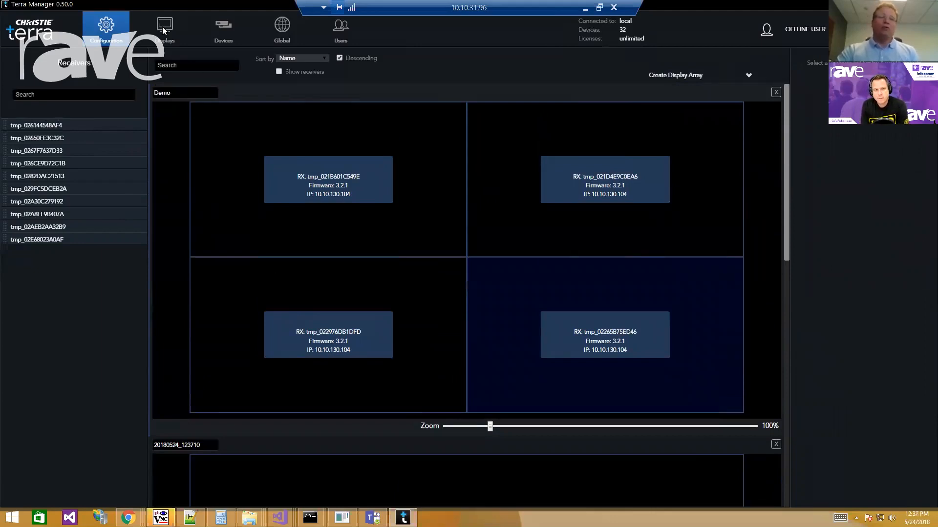
# Route transmitter tmp_0226F86CDEA5 onto the Demo array from the Displays view.
pyautogui.click(164, 28)
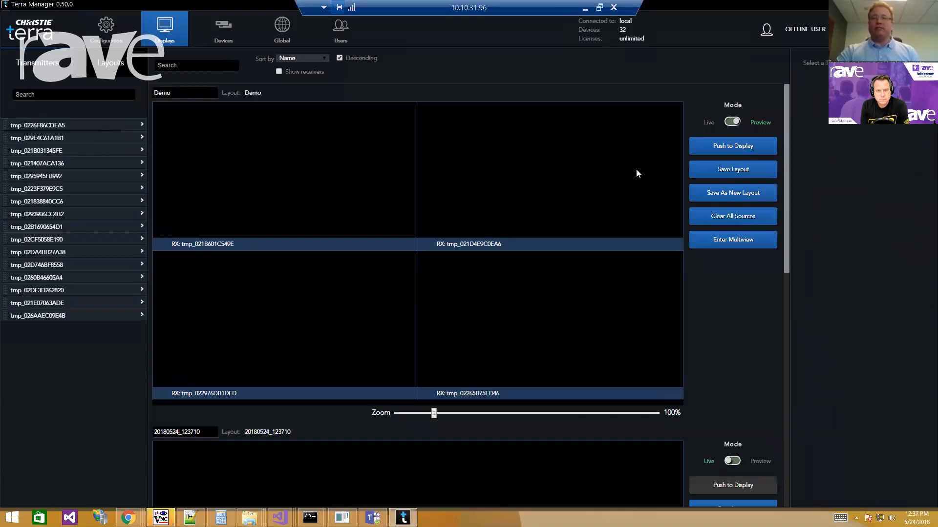
pyautogui.moveTo(667, 118)
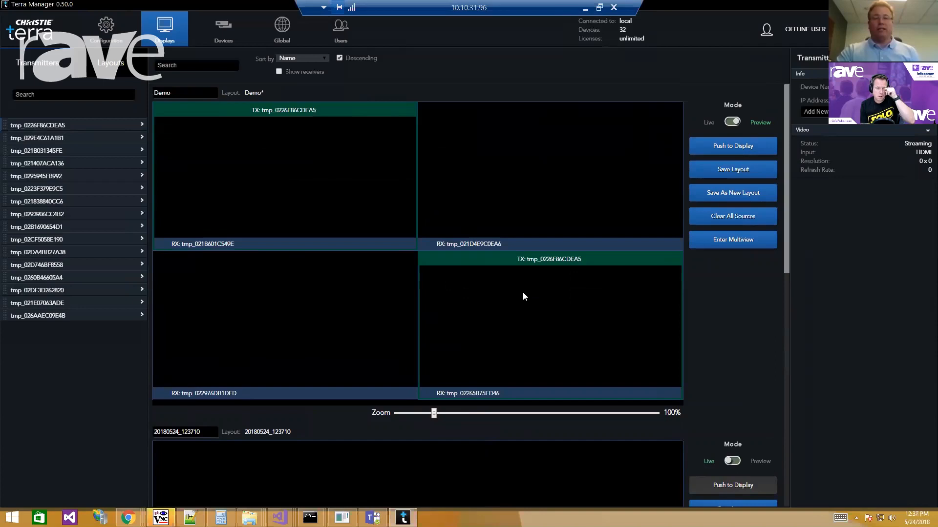
pyautogui.moveTo(193, 224)
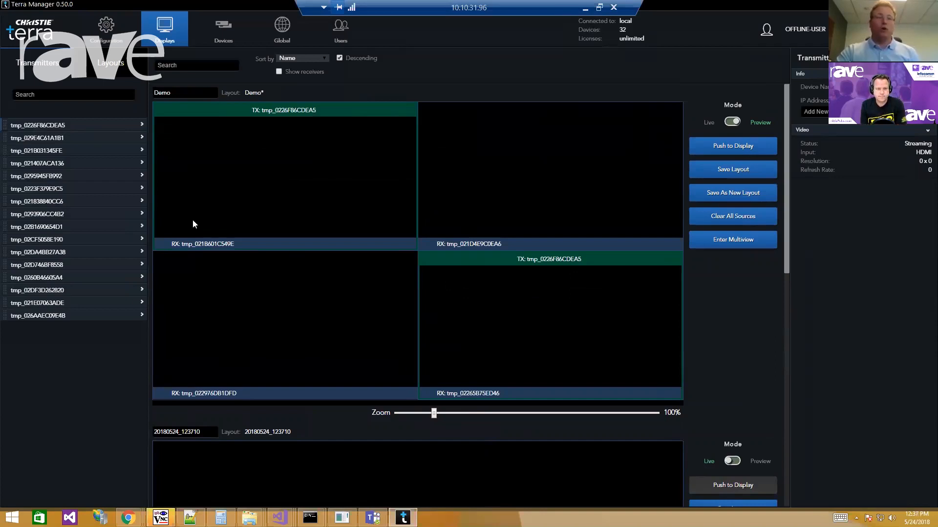
pyautogui.moveTo(127, 178)
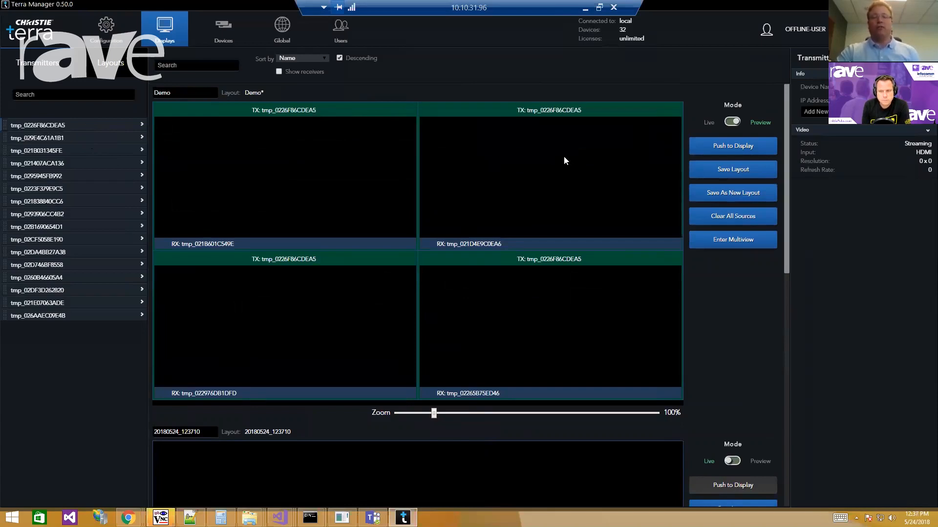
pyautogui.moveTo(560, 132)
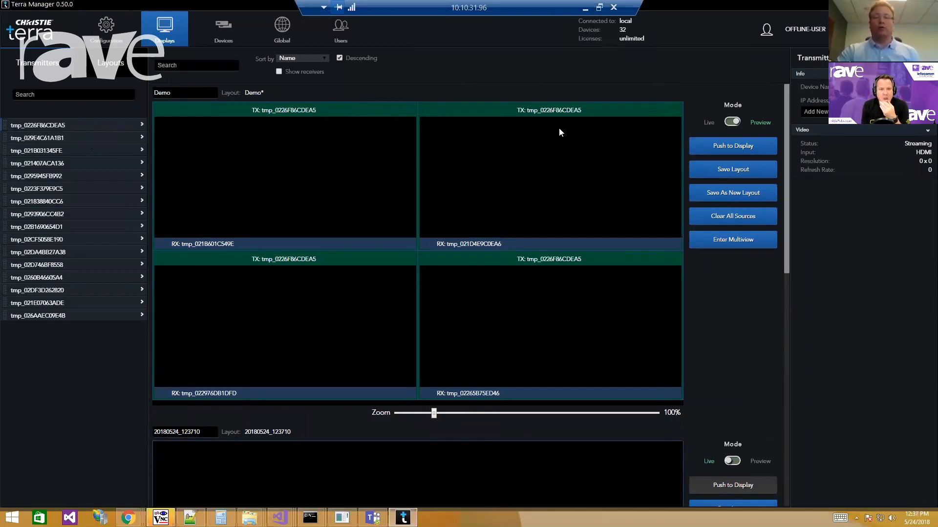
pyautogui.click(548, 326)
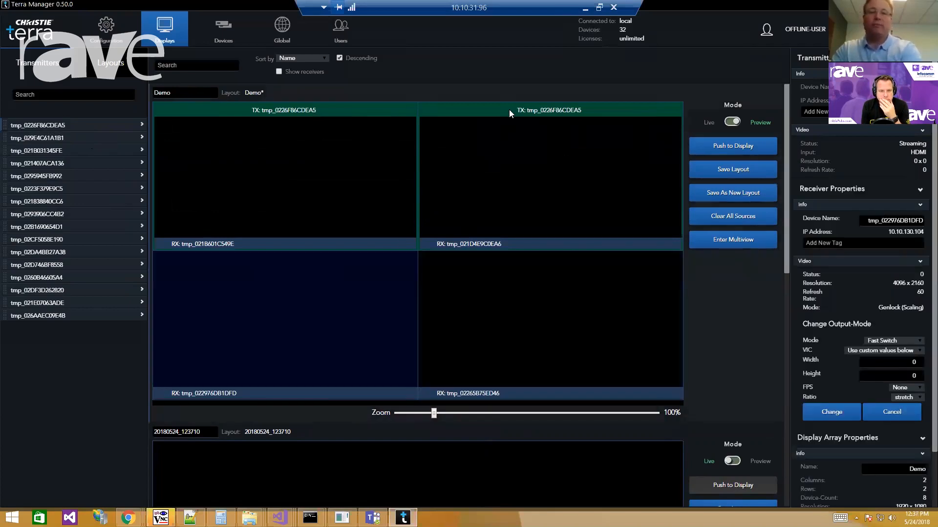
pyautogui.click(285, 177)
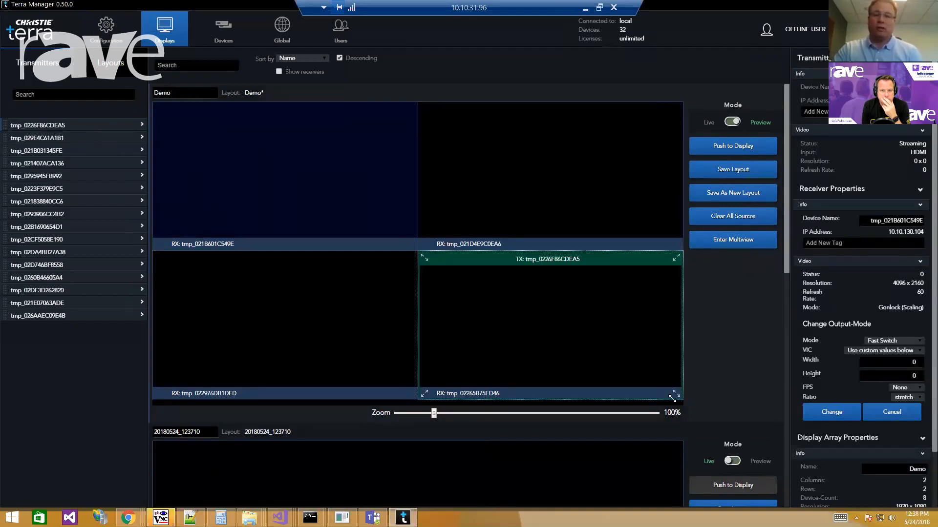
pyautogui.moveTo(416, 251)
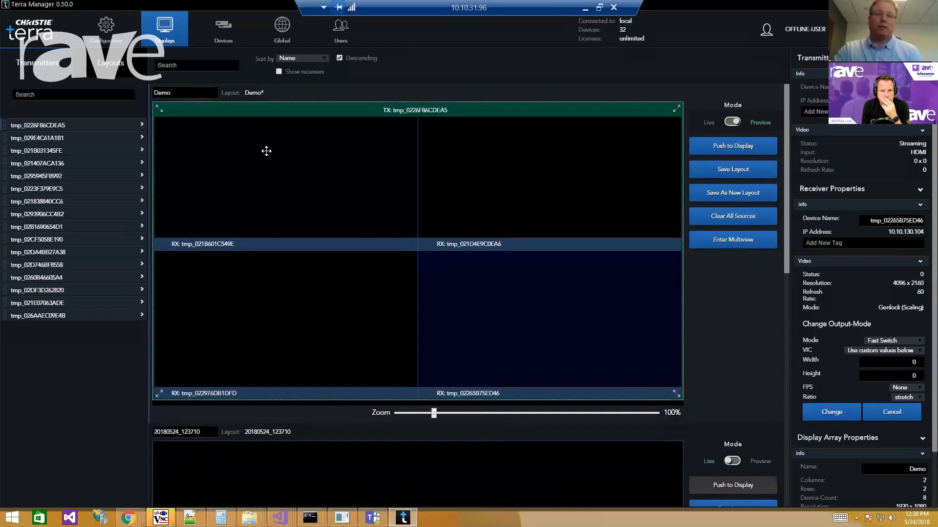
pyautogui.moveTo(521, 306)
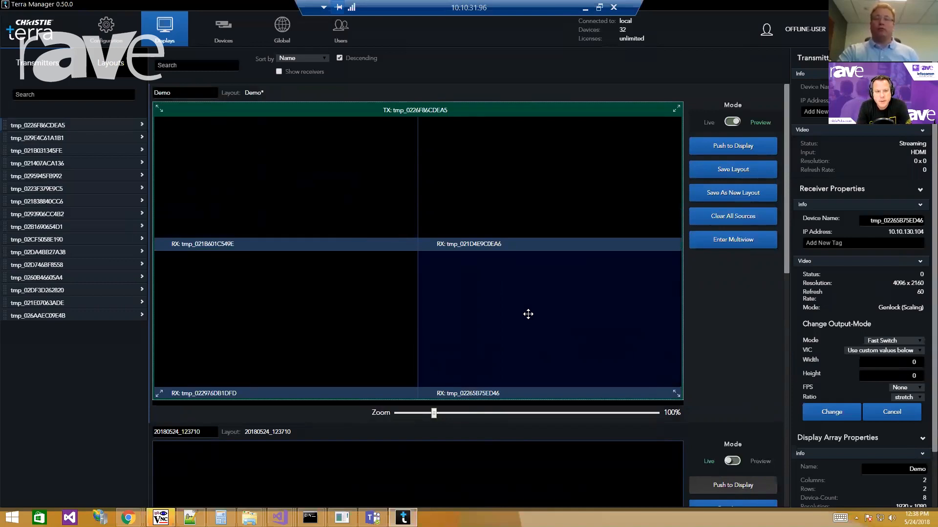
pyautogui.moveTo(529, 152)
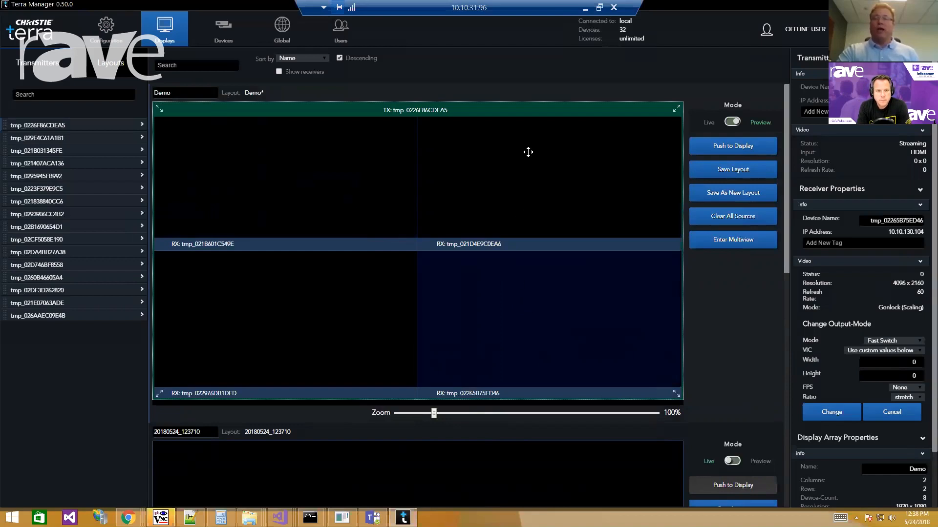
pyautogui.moveTo(723, 87)
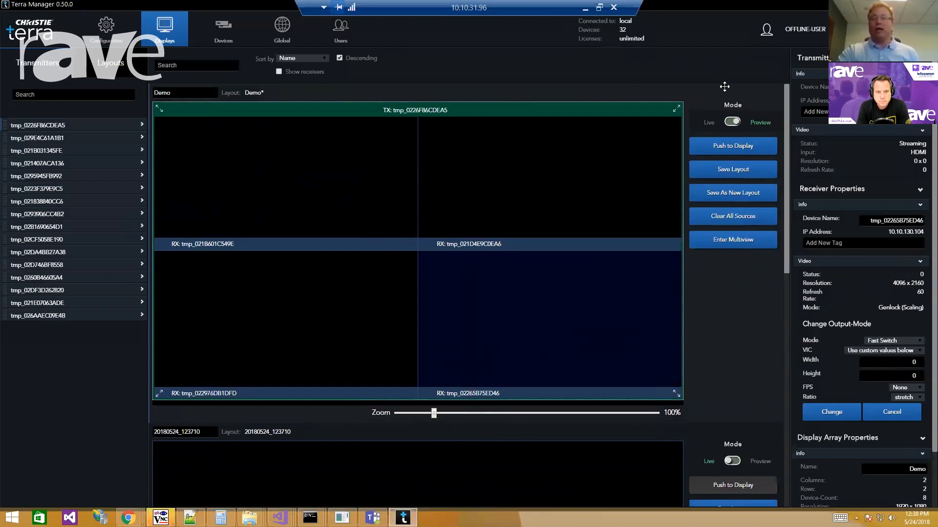
pyautogui.moveTo(710, 119)
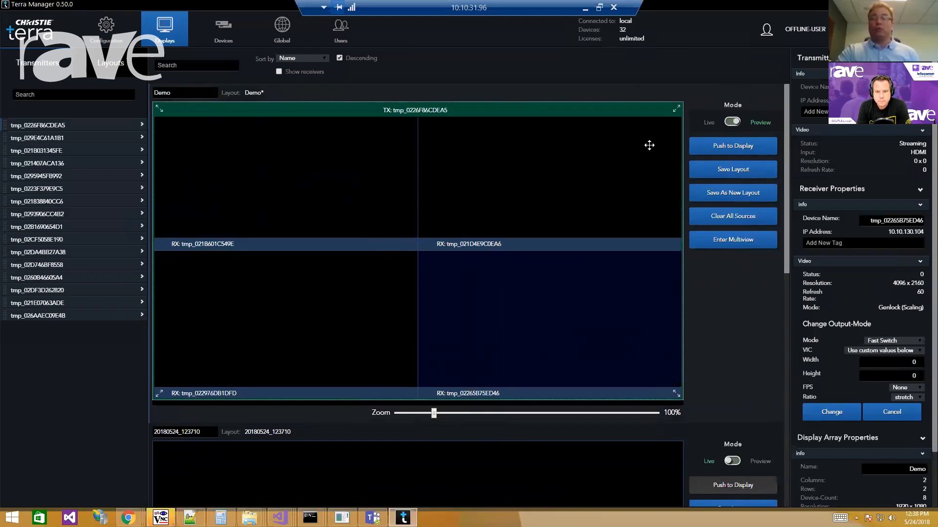
pyautogui.moveTo(531, 195)
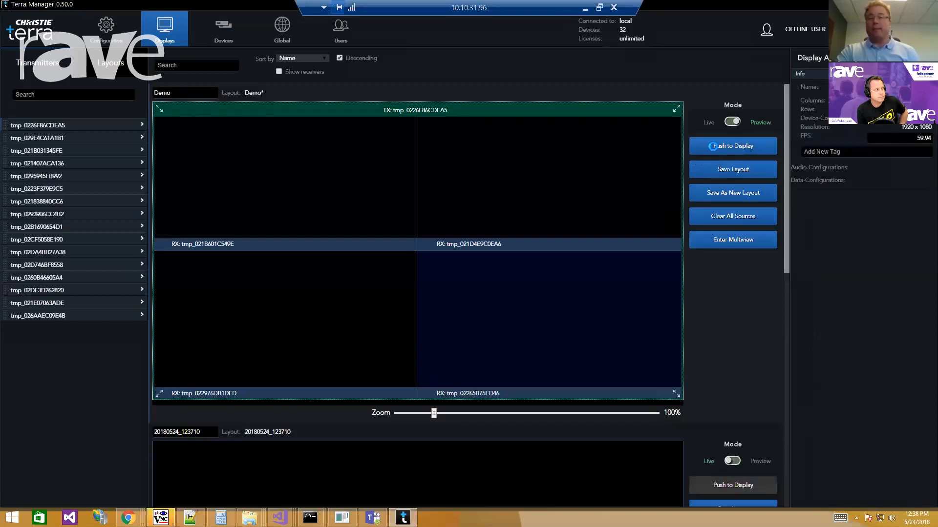
# Push the previewed Demo wall arrangement to the physical displays.
pyautogui.click(732, 146)
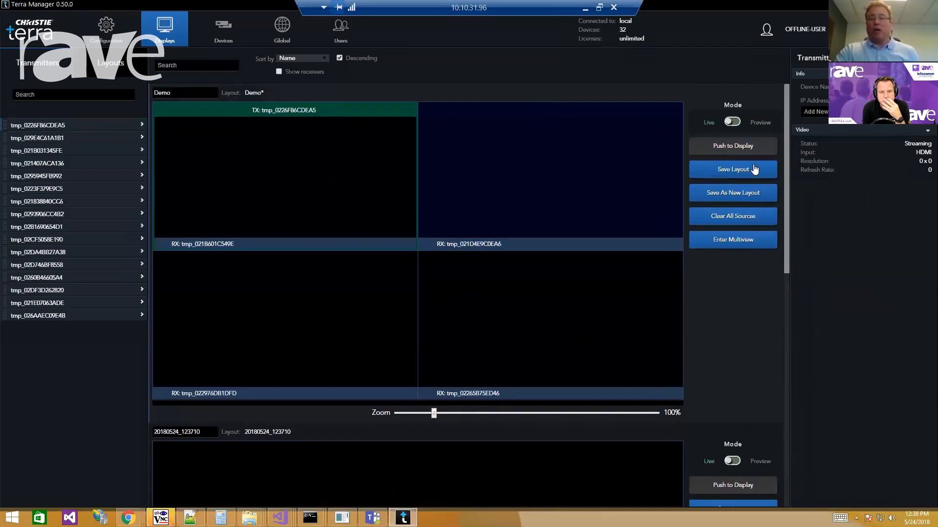
# Save the Demo wall arrangement as a new layout named 'Demo VW1'.
pyautogui.click(731, 169)
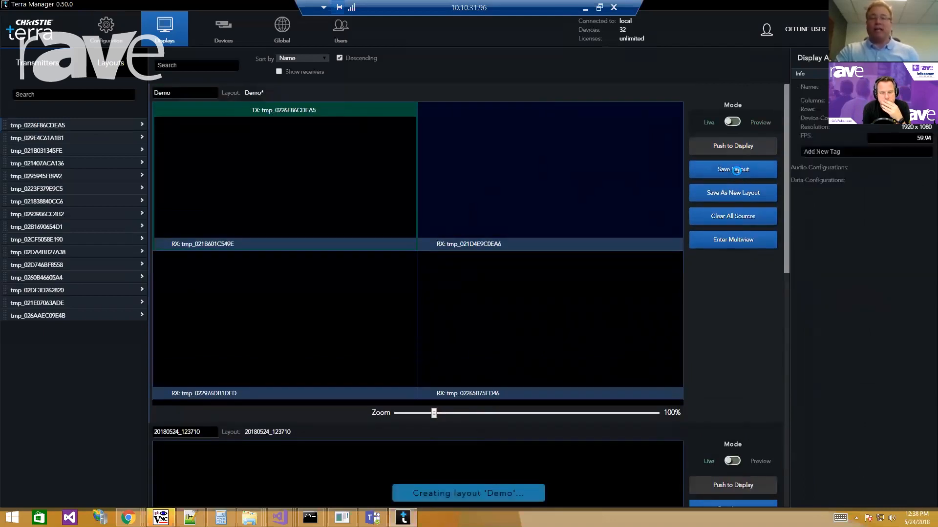
pyautogui.click(731, 168)
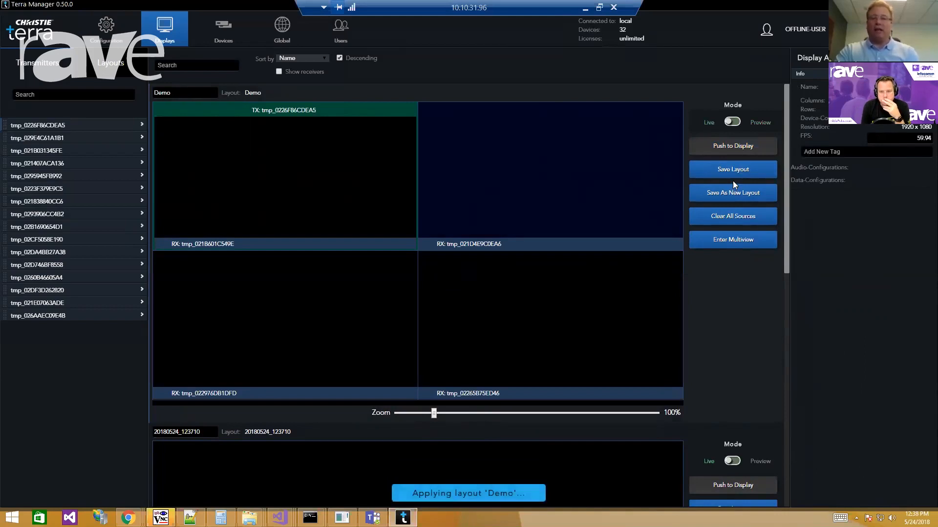
pyautogui.click(732, 192)
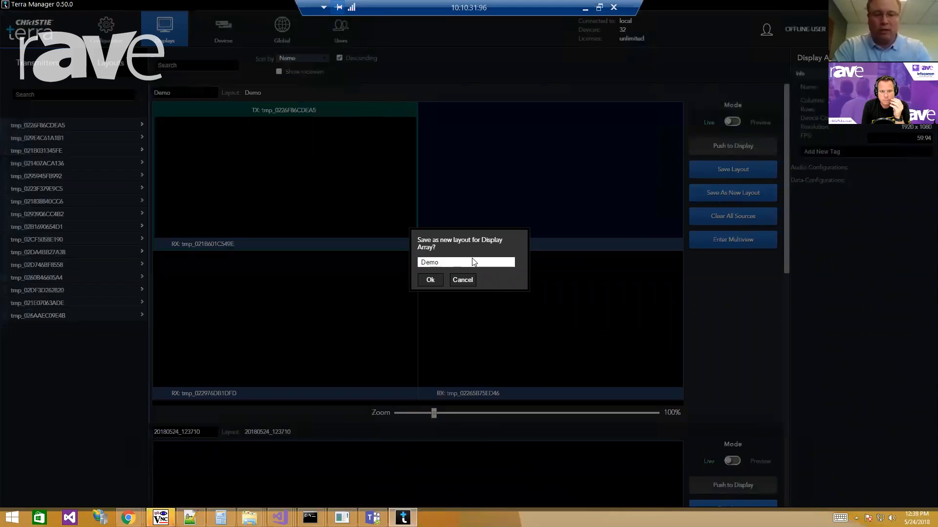
pyautogui.write('VW')
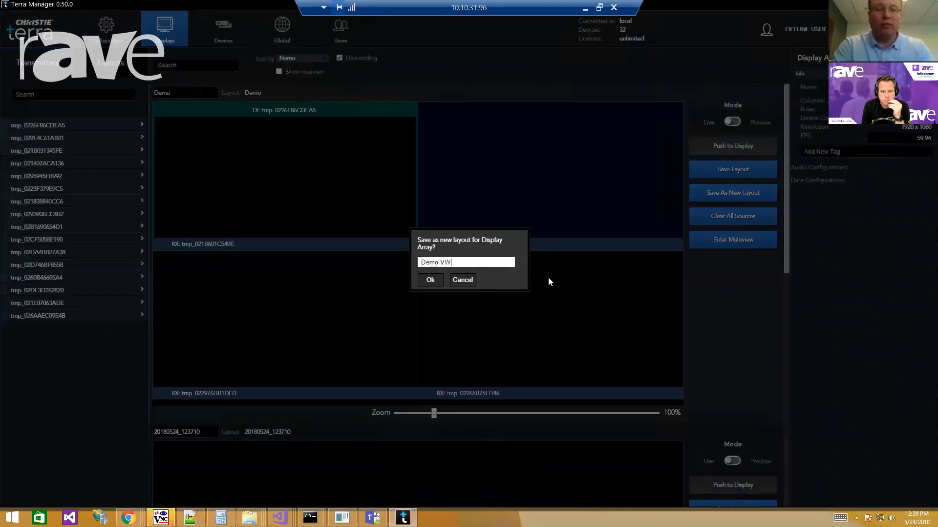
pyautogui.write('1')
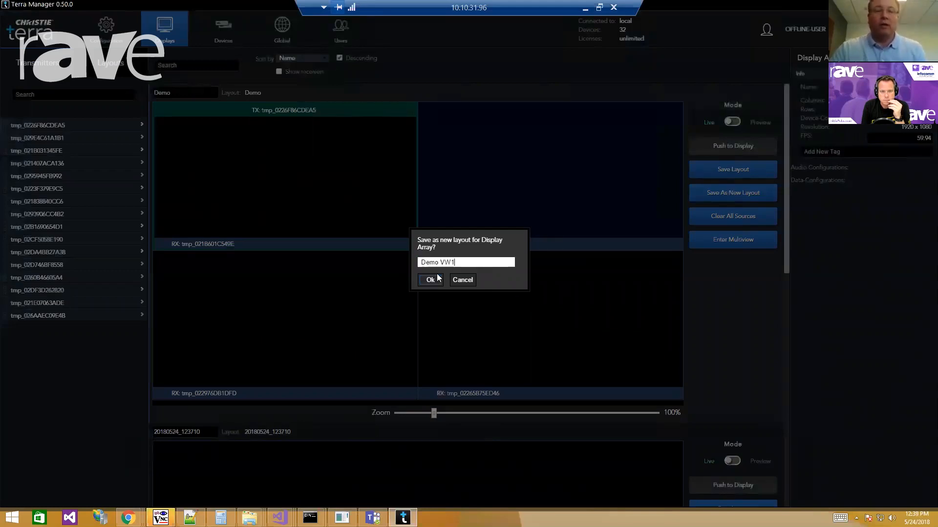
pyautogui.click(430, 280)
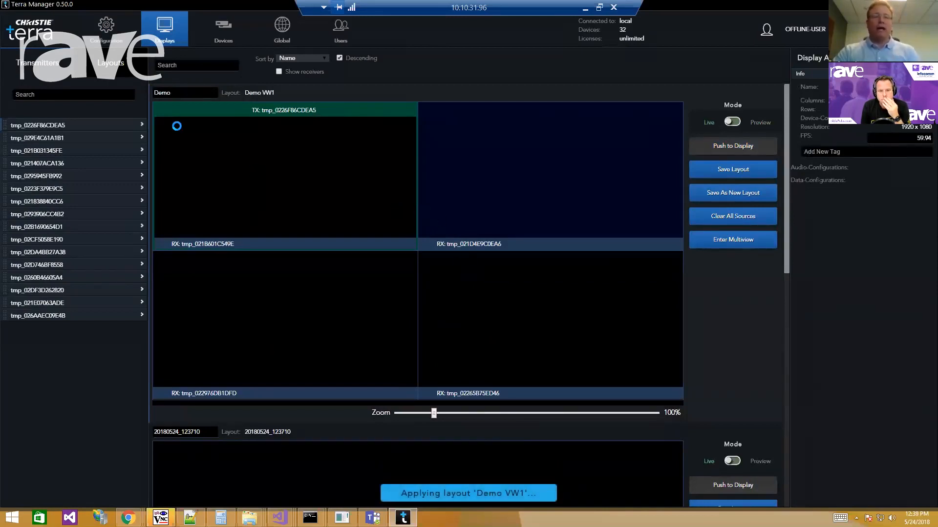
# Apply the saved Wall layout to the Demo array, then return to Transmitters.
pyautogui.click(110, 63)
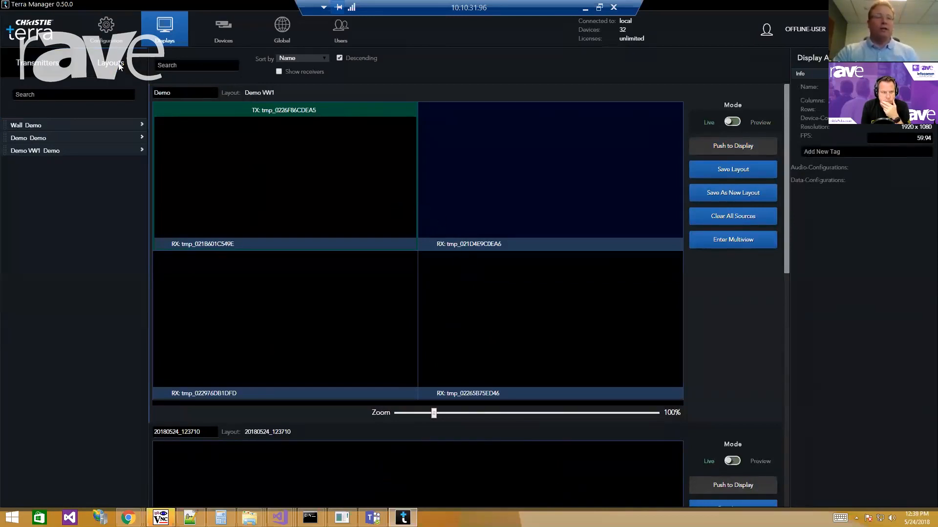
pyautogui.moveTo(121, 143)
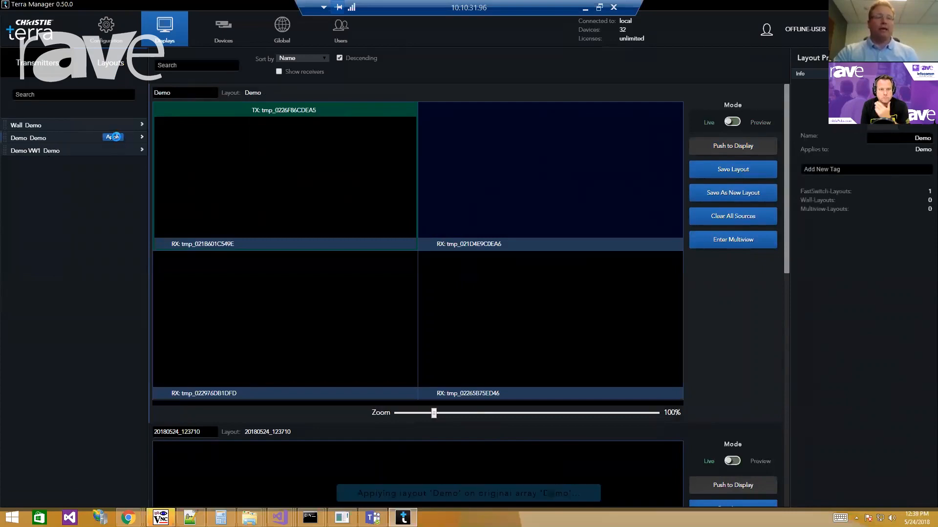
pyautogui.click(113, 138)
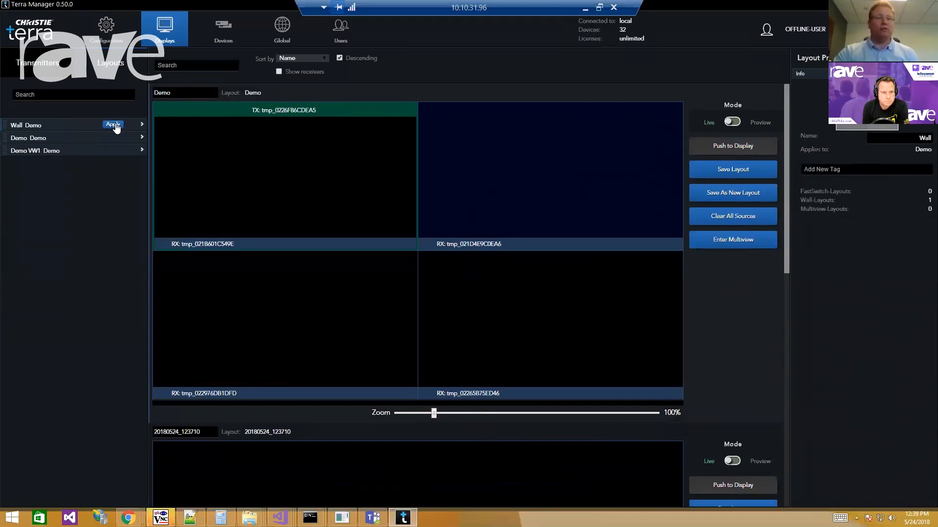
pyautogui.click(112, 124)
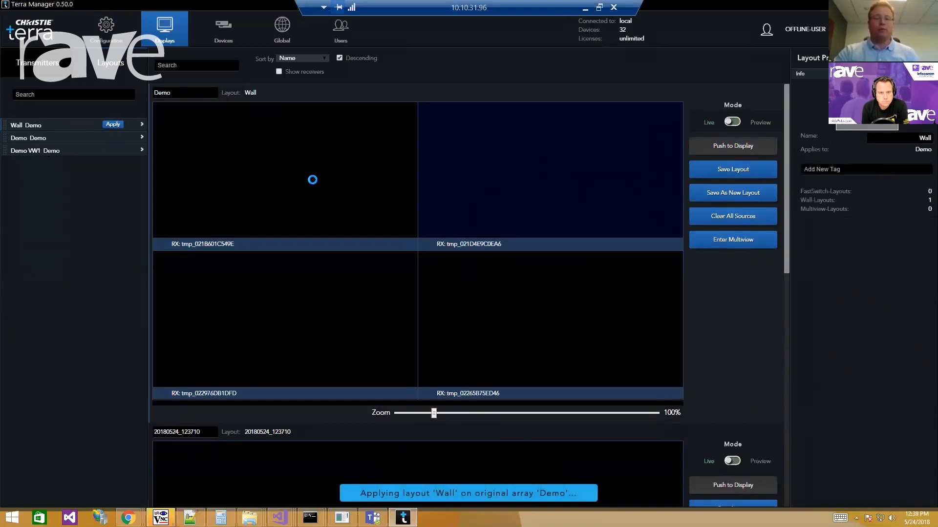
pyautogui.click(38, 62)
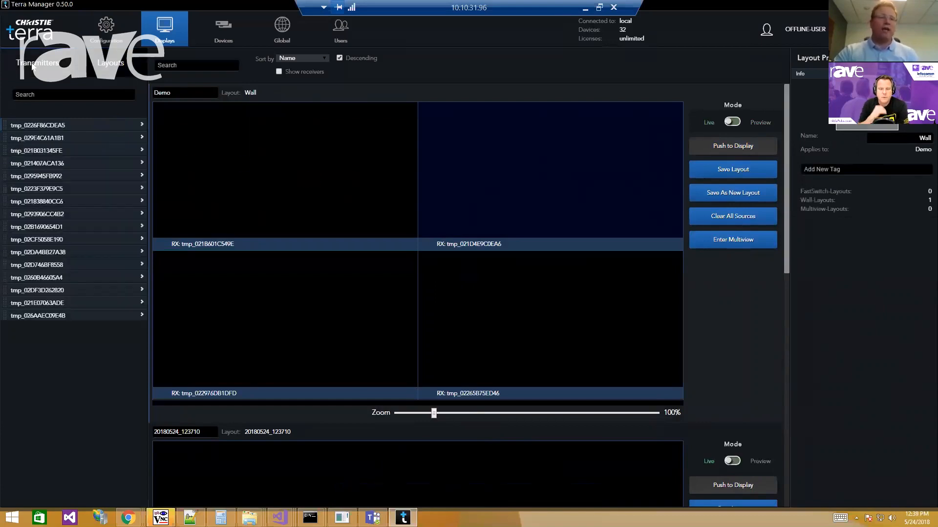
# Build a 4:4 multiview on the 4K array and place transmitter sources onto its grid.
pyautogui.scroll(-3)
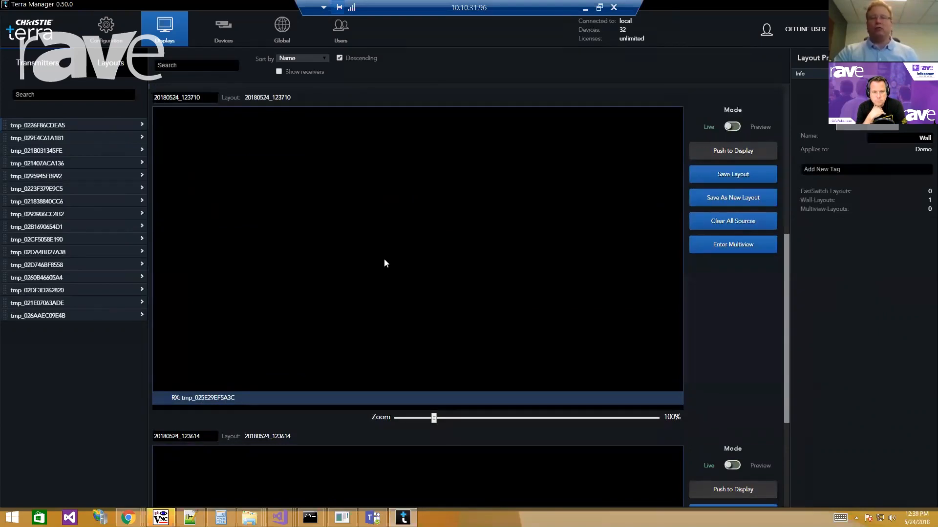
pyautogui.moveTo(389, 260)
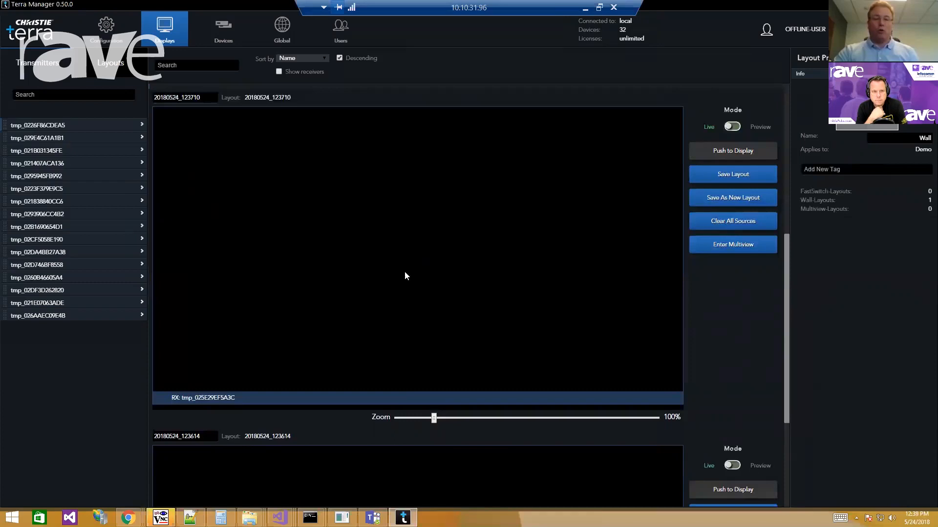
pyautogui.scroll(3)
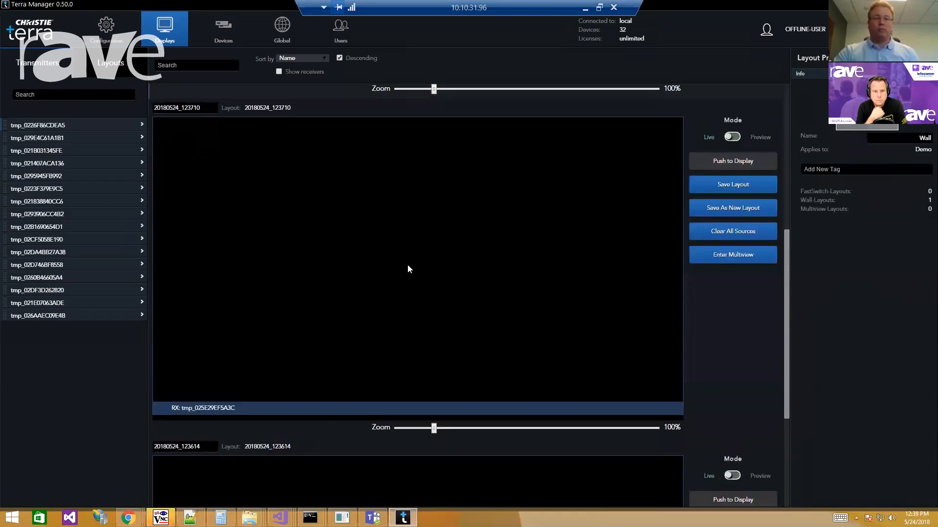
pyautogui.click(731, 254)
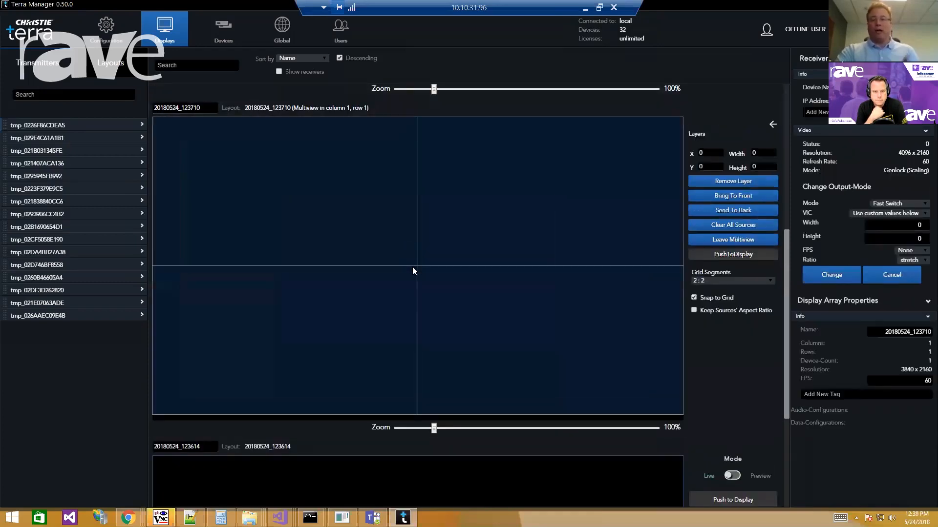
pyautogui.moveTo(482, 289)
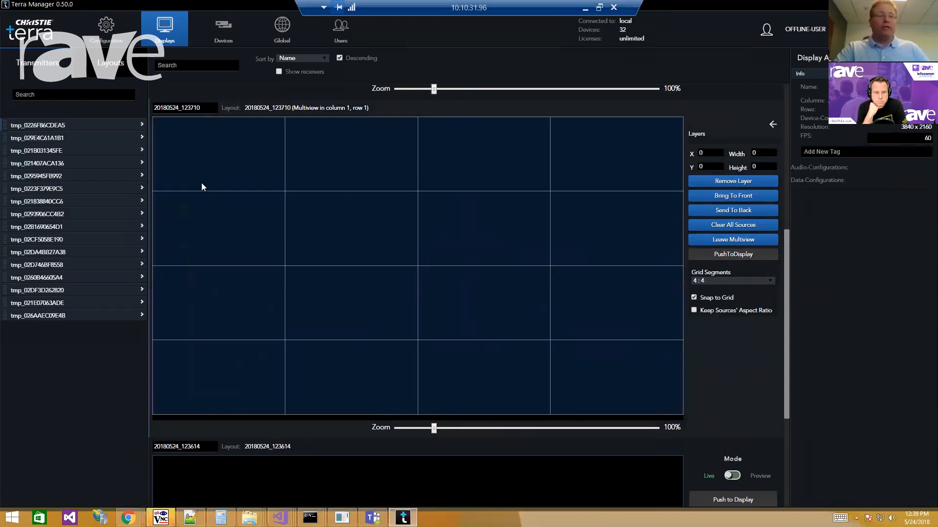
pyautogui.moveTo(37, 138); pyautogui.dragTo(217, 153)
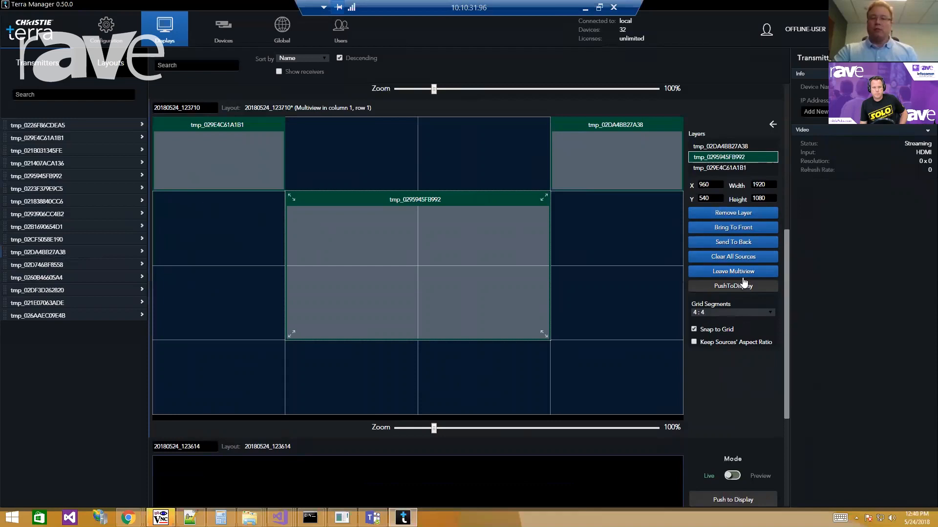
pyautogui.click(731, 271)
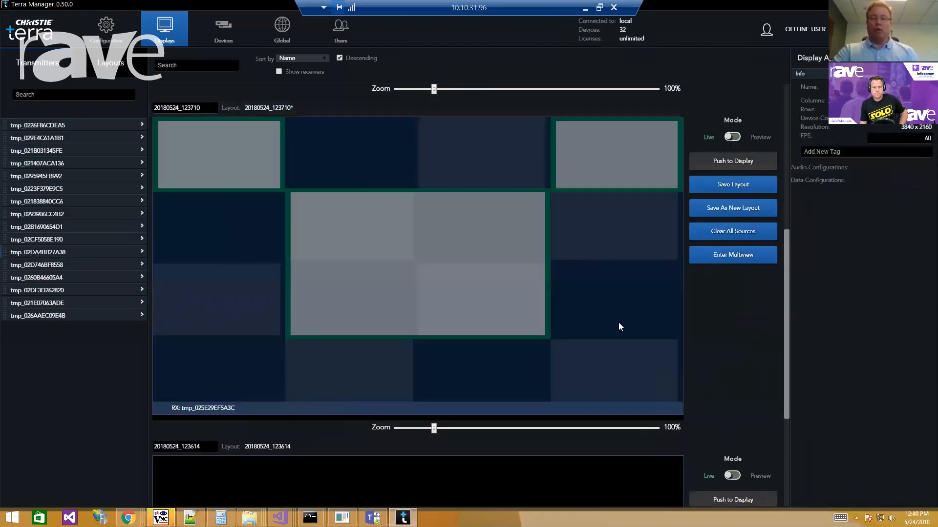
pyautogui.moveTo(474, 295)
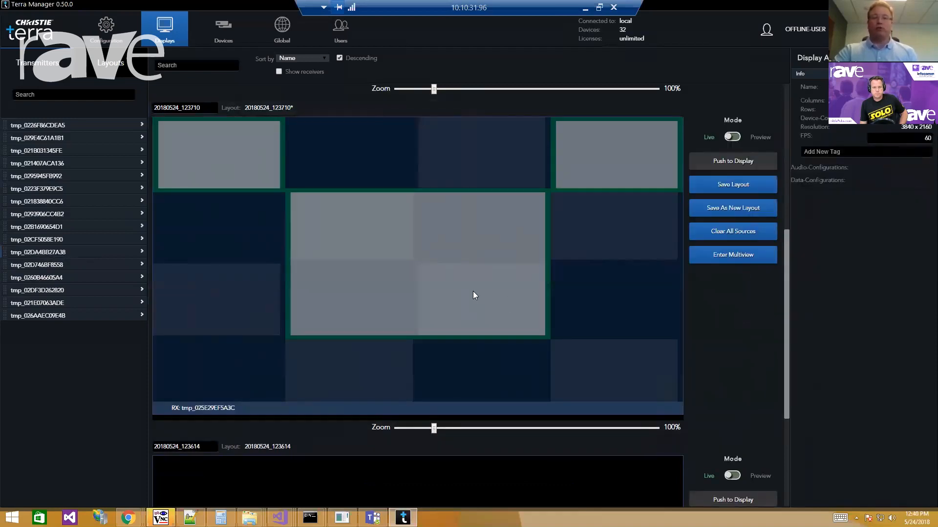
pyautogui.moveTo(665, 287)
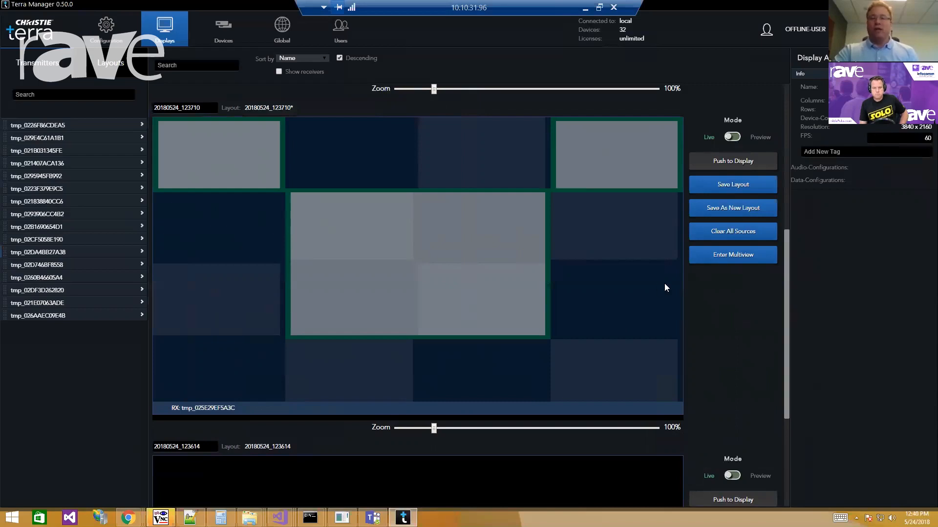
# Change the 4K multiview to a 15:15 grid and adjust the centre source.
pyautogui.click(732, 254)
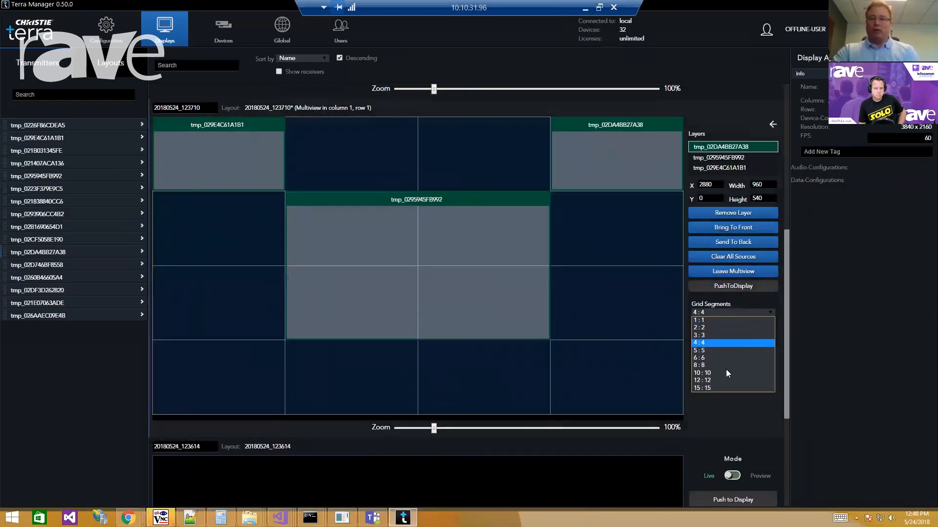
pyautogui.click(704, 388)
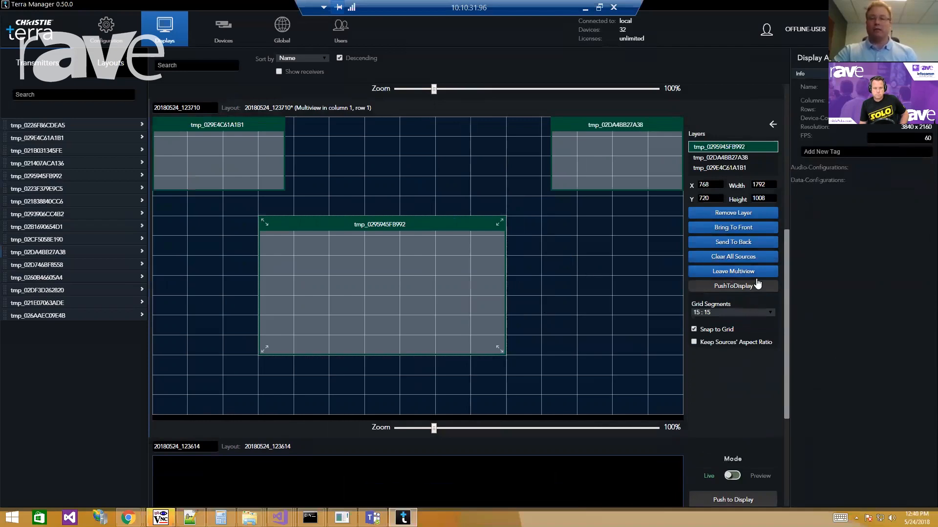
pyautogui.click(732, 270)
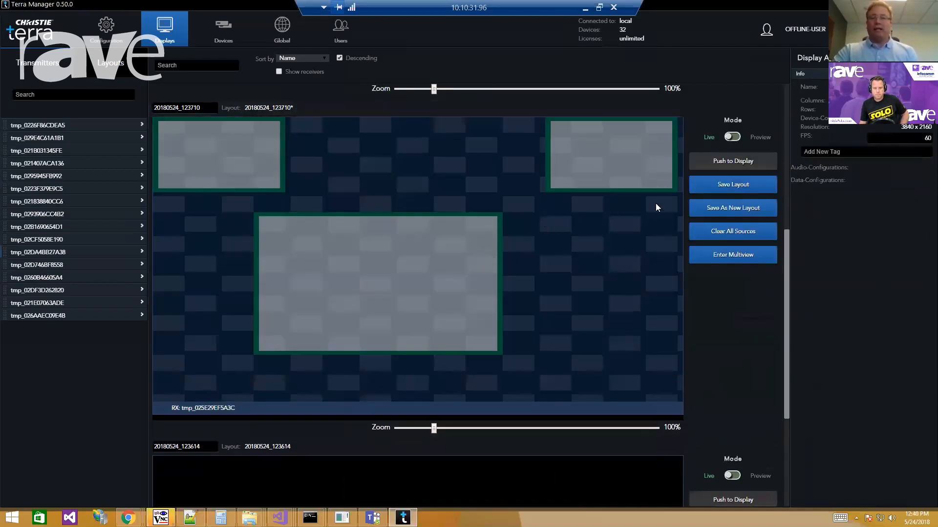
# Save the 4K multiview as a new layout named 'MV'.
pyautogui.click(732, 208)
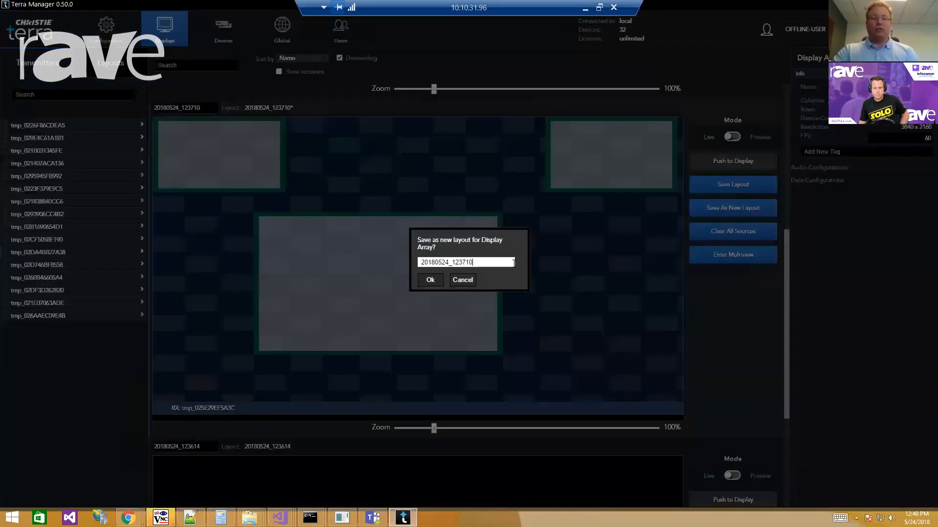
pyautogui.tripleClick(466, 261)
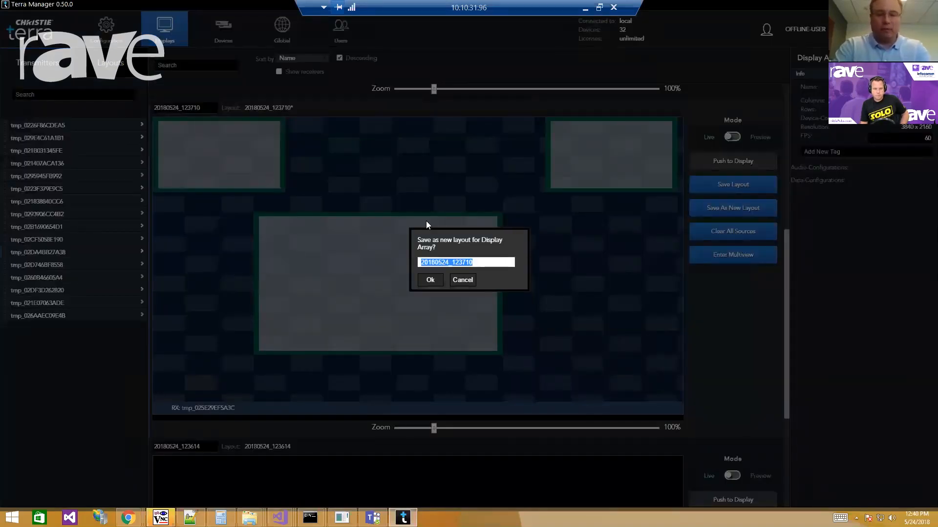
pyautogui.write('MV')
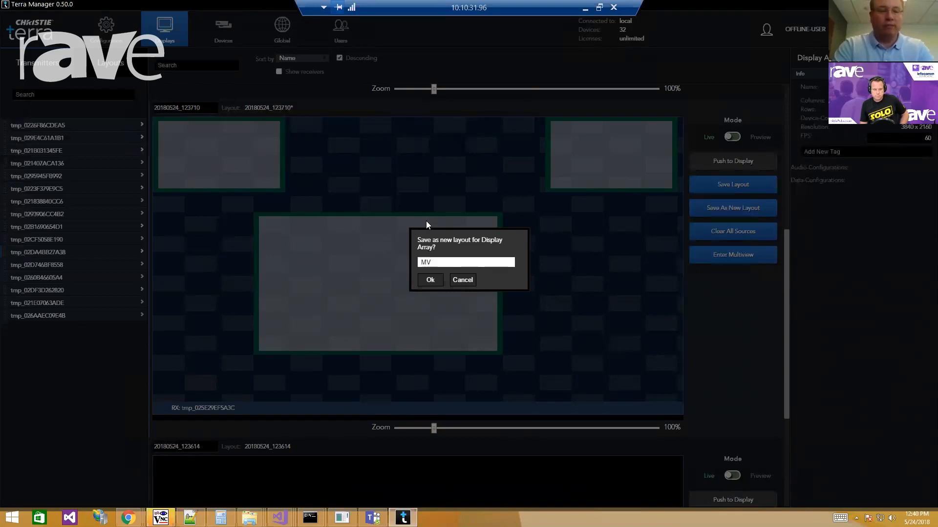
pyautogui.click(429, 279)
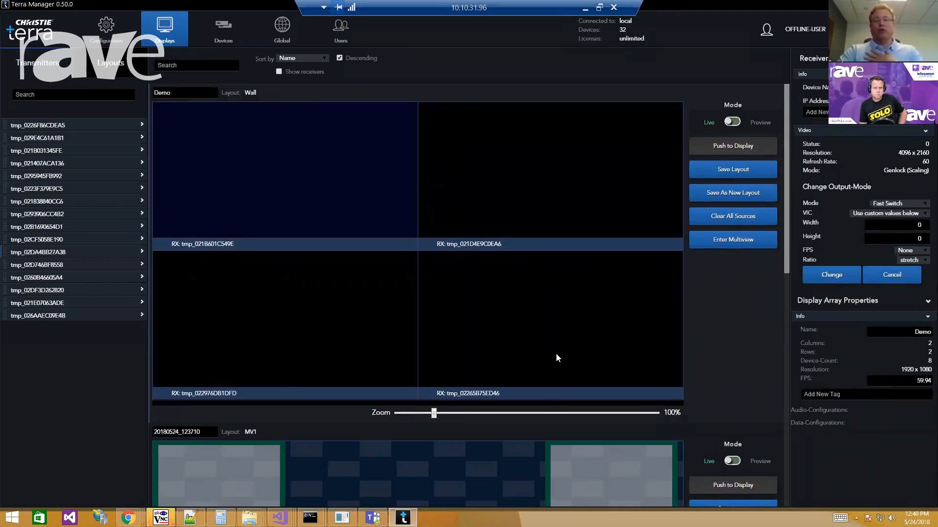
pyautogui.moveTo(547, 190)
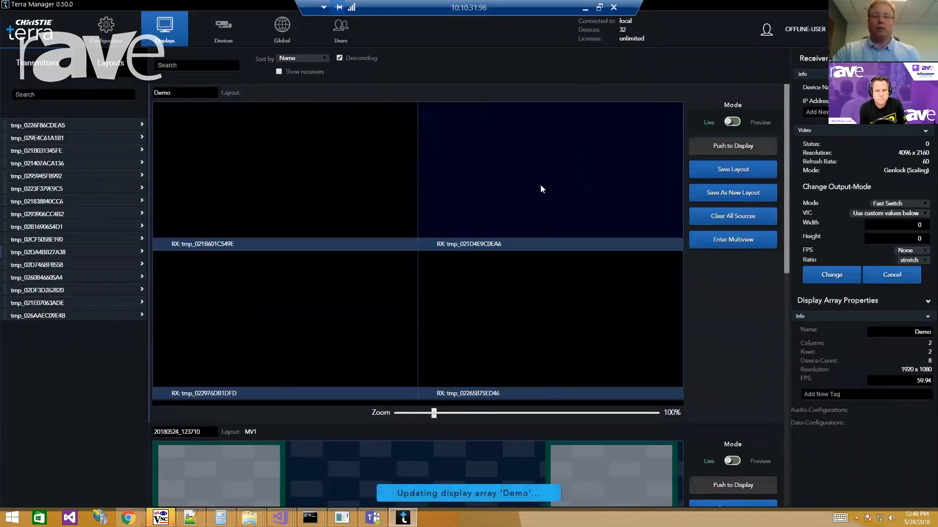
# Make the Demo wall's top-right screen a 3:3 multiview with one transmitter centred.
pyautogui.click(732, 239)
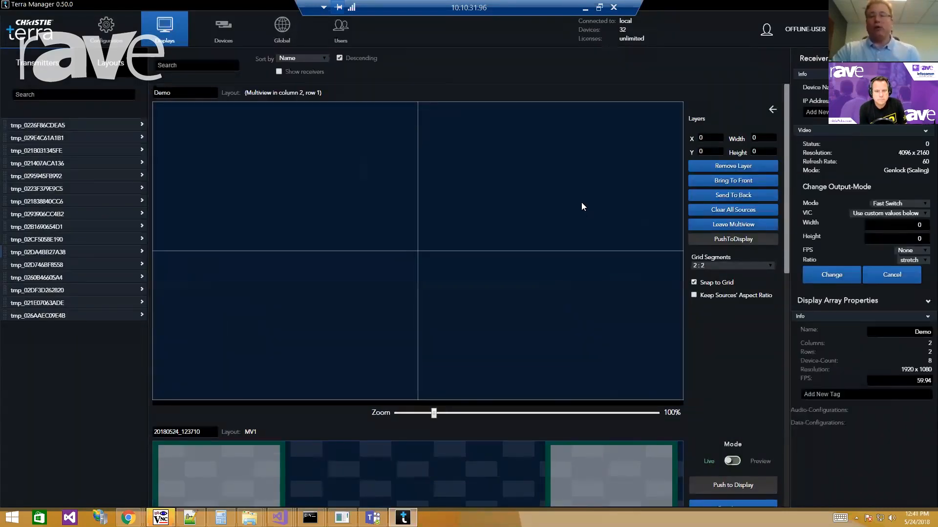
pyautogui.moveTo(593, 212)
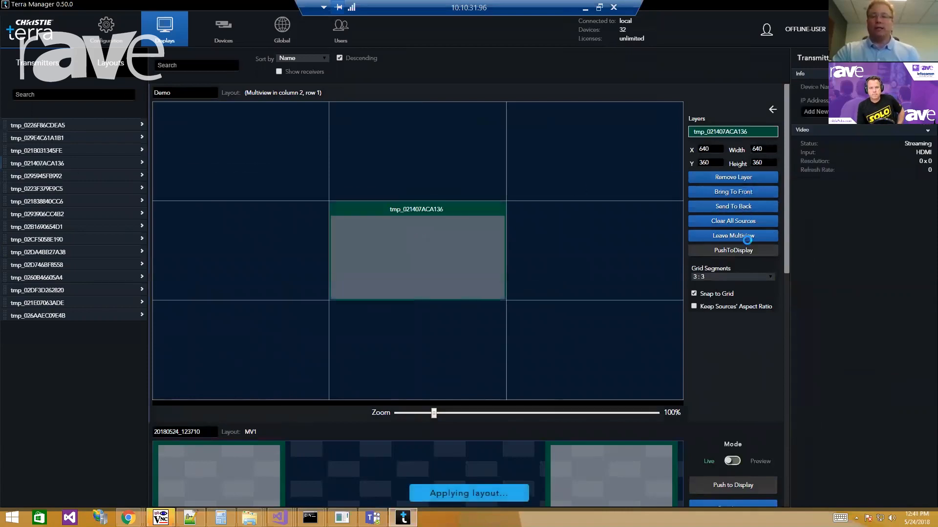
pyautogui.click(731, 235)
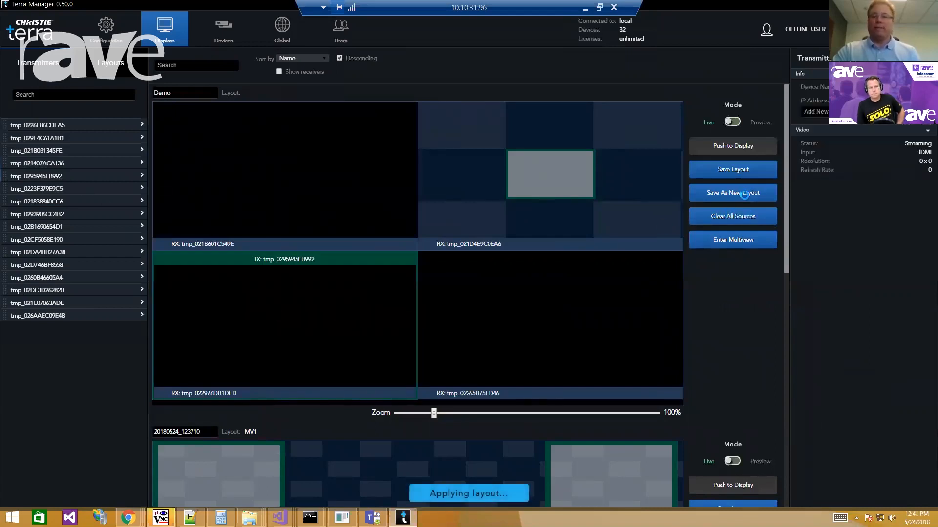
# Save the mixed arrangement as a new layout named MIX on the Demo array.
pyautogui.click(731, 192)
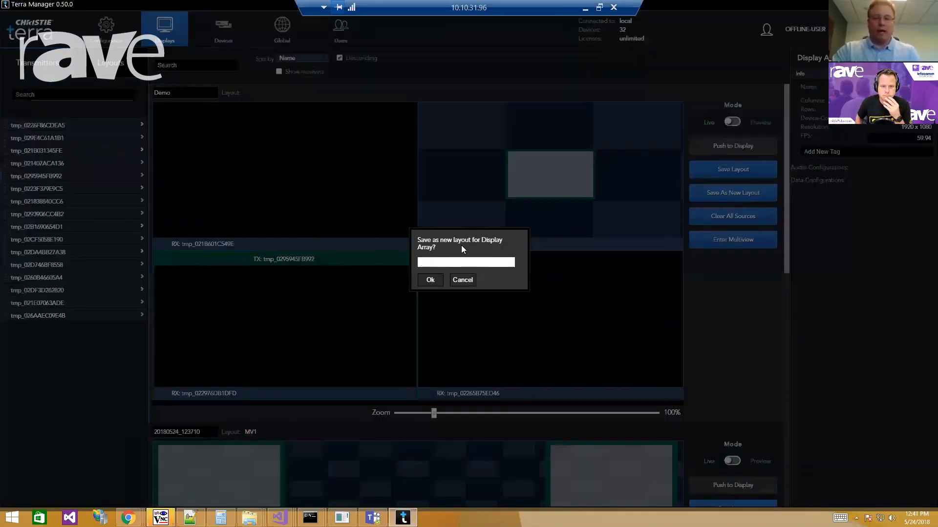
pyautogui.write('MI')
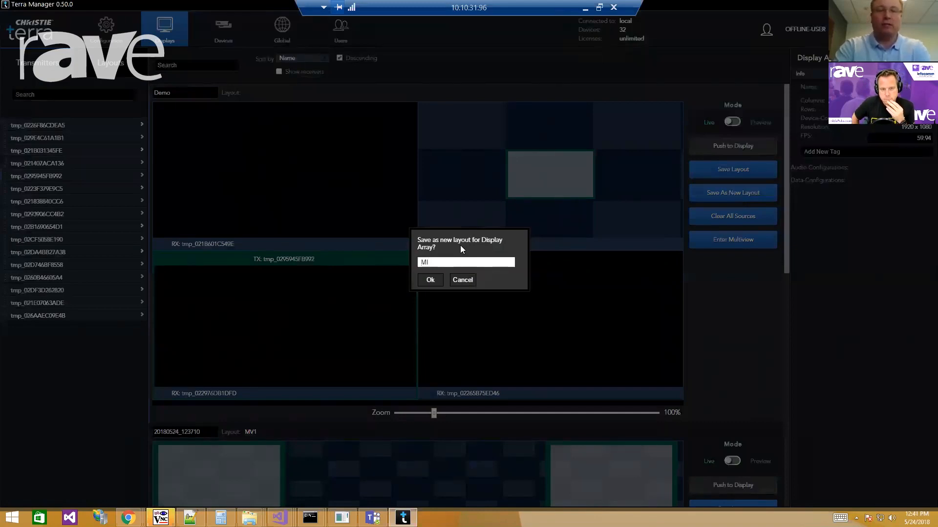
pyautogui.click(429, 280)
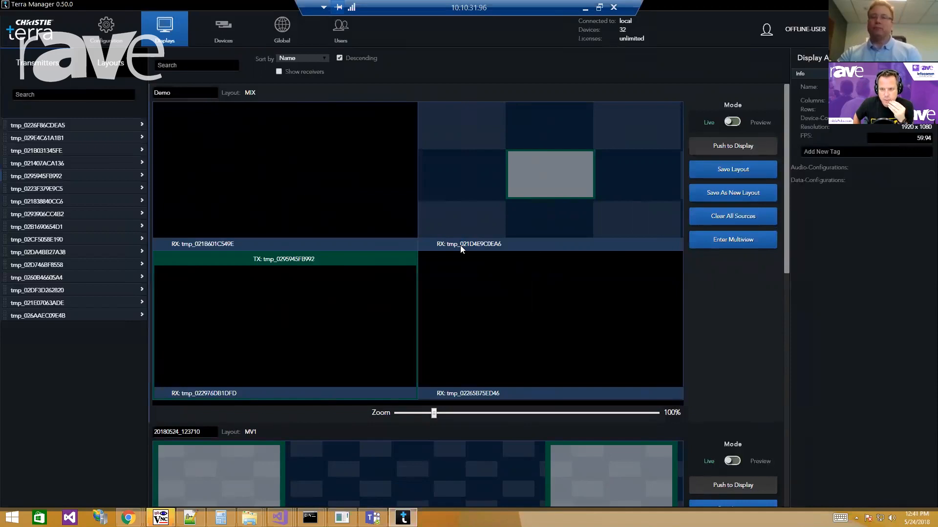
pyautogui.moveTo(462, 248)
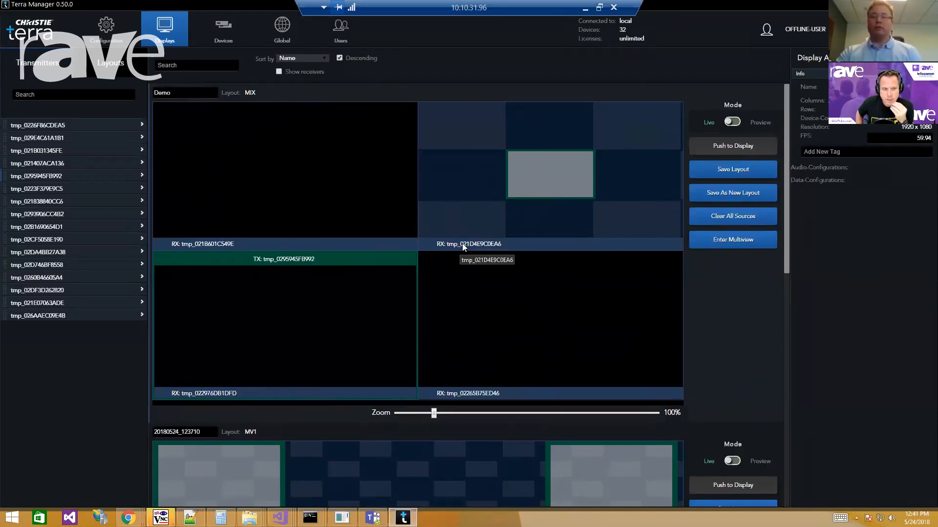
pyautogui.moveTo(504, 228)
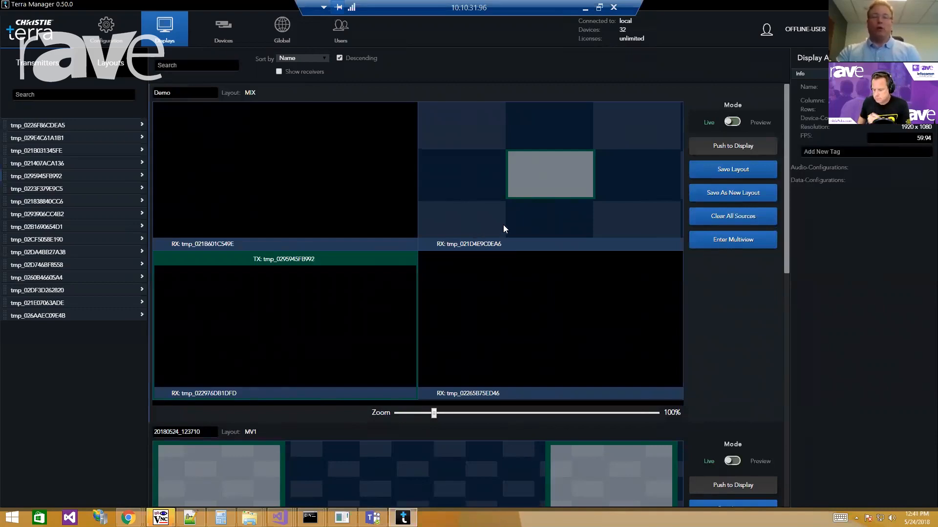
pyautogui.moveTo(499, 222)
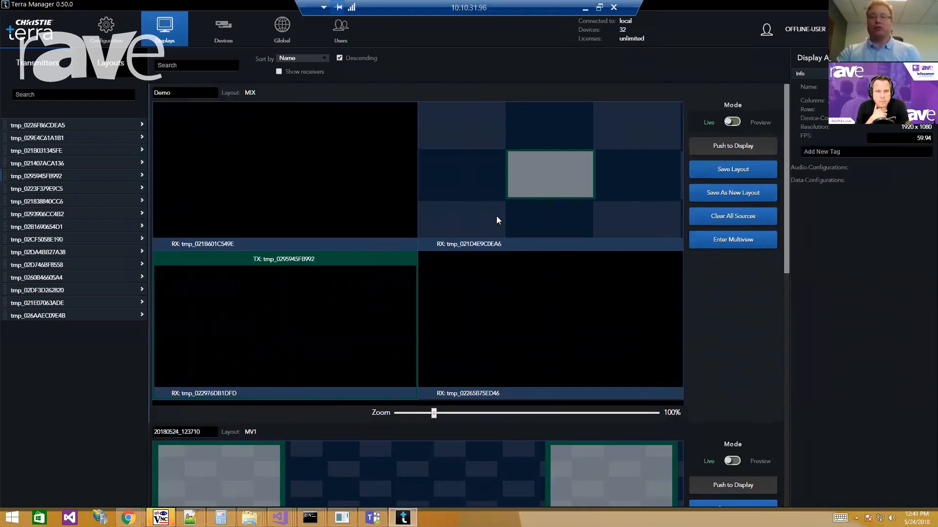
pyautogui.moveTo(481, 235)
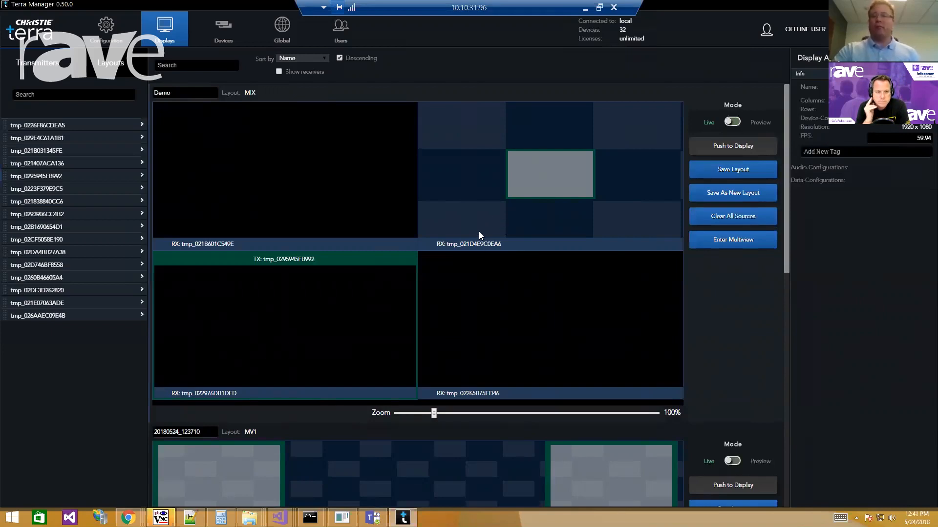
pyautogui.moveTo(480, 221)
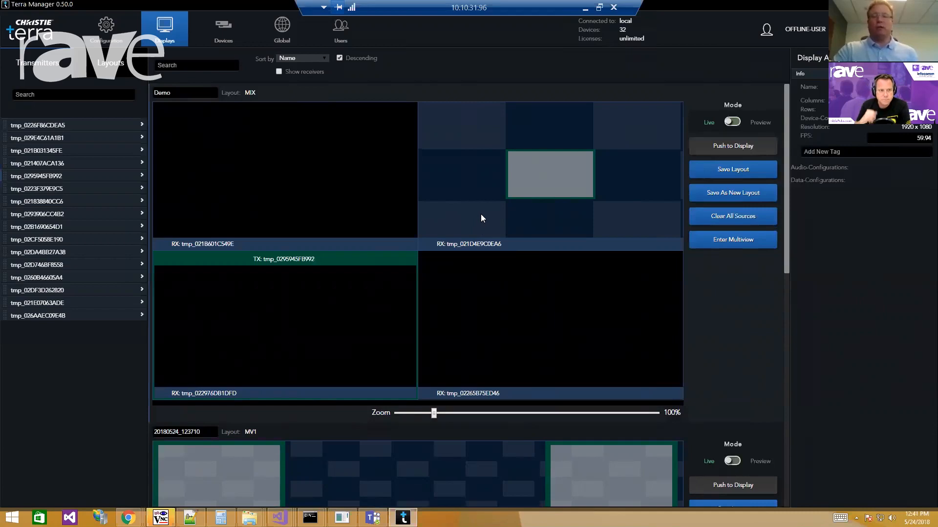
pyautogui.moveTo(576, 210)
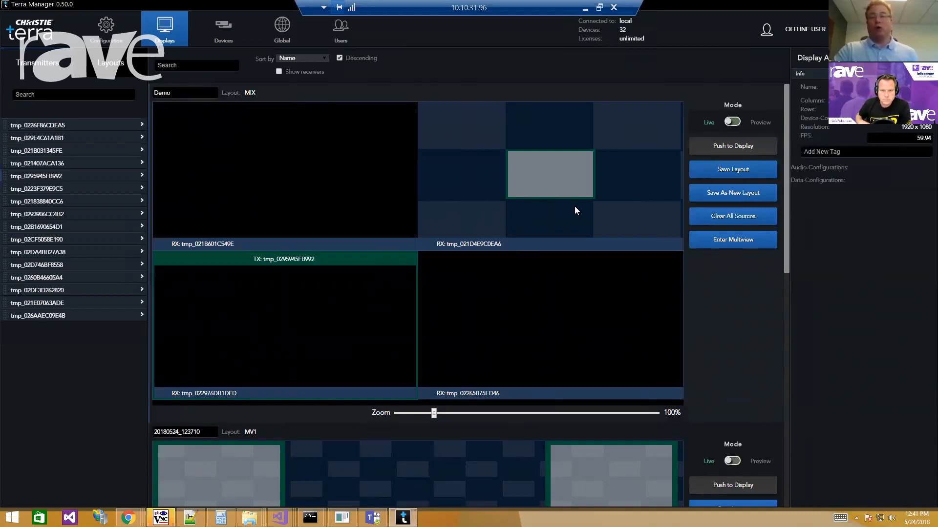
pyautogui.moveTo(570, 206)
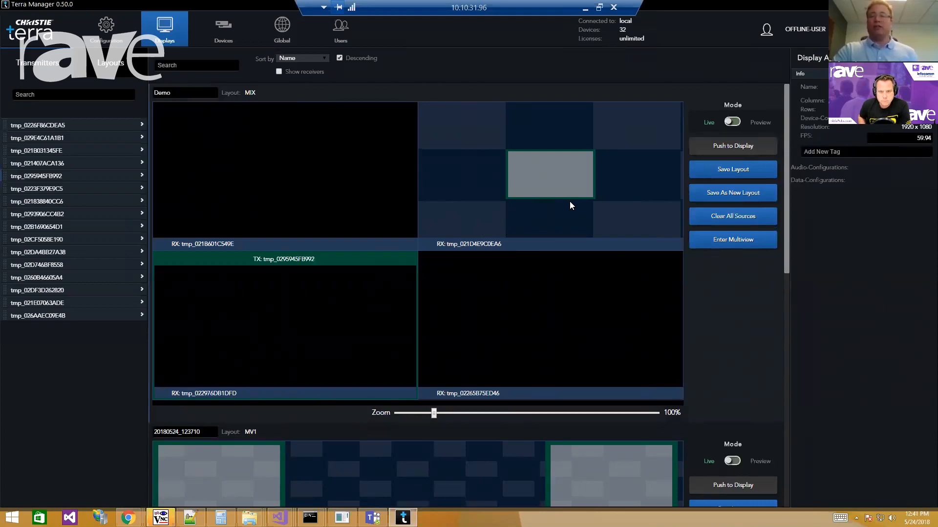
pyautogui.moveTo(176, 167)
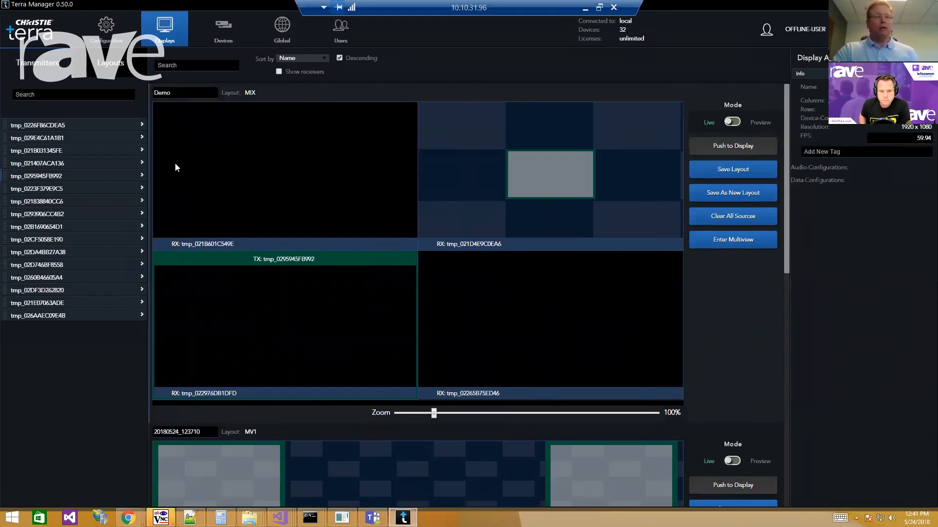
pyautogui.moveTo(239, 175)
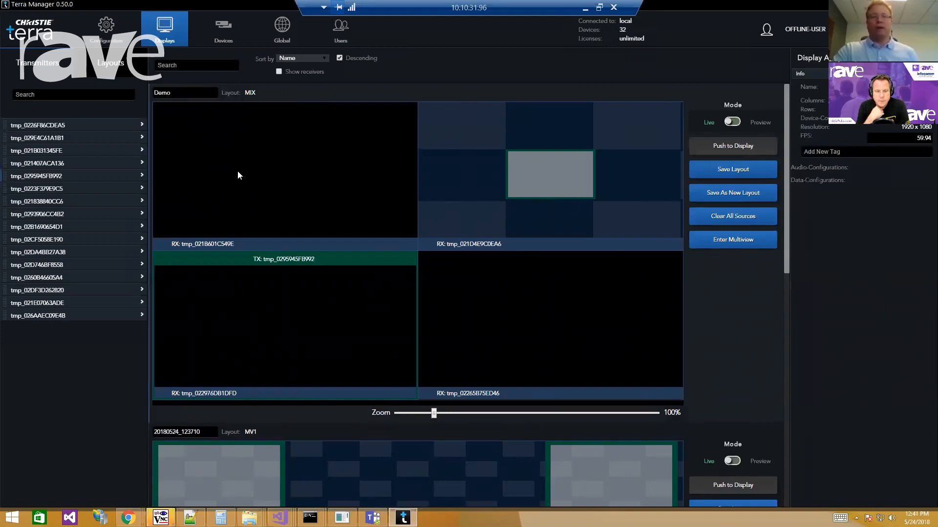
pyautogui.moveTo(249, 185)
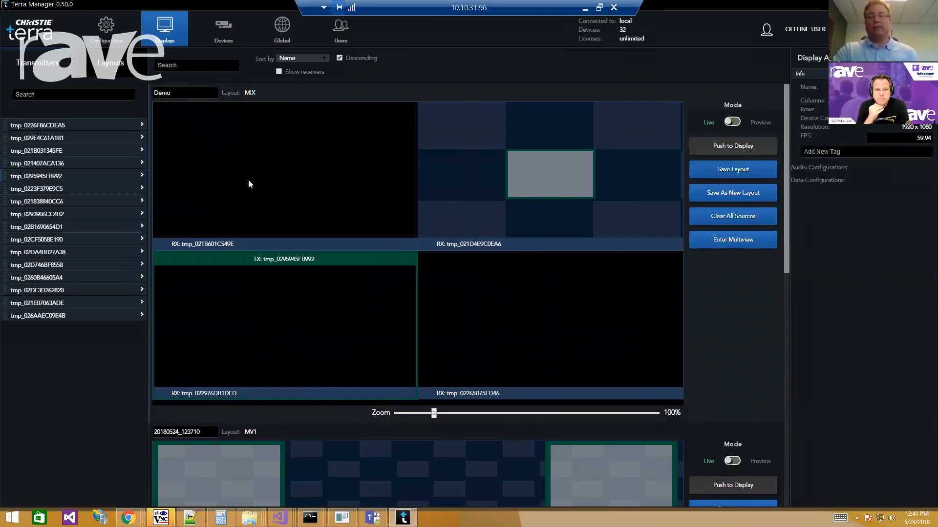
pyautogui.moveTo(266, 199)
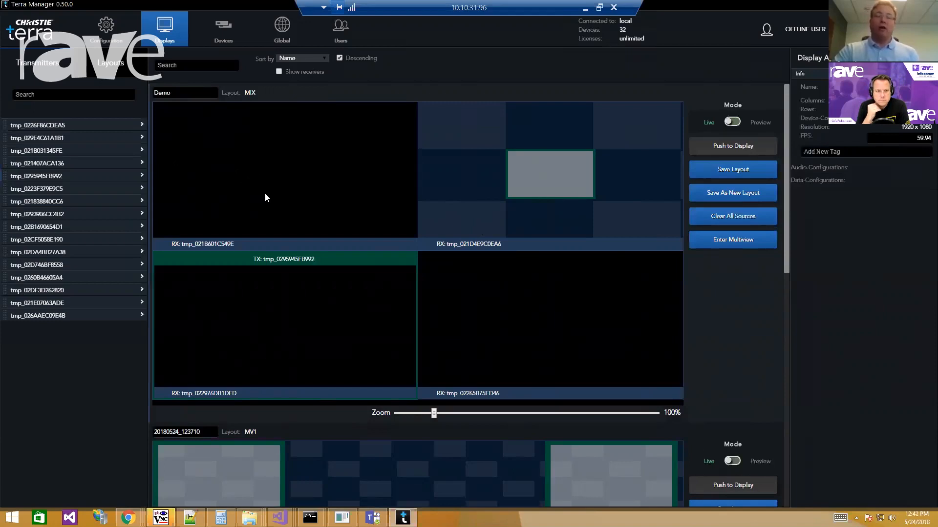
pyautogui.moveTo(505, 243)
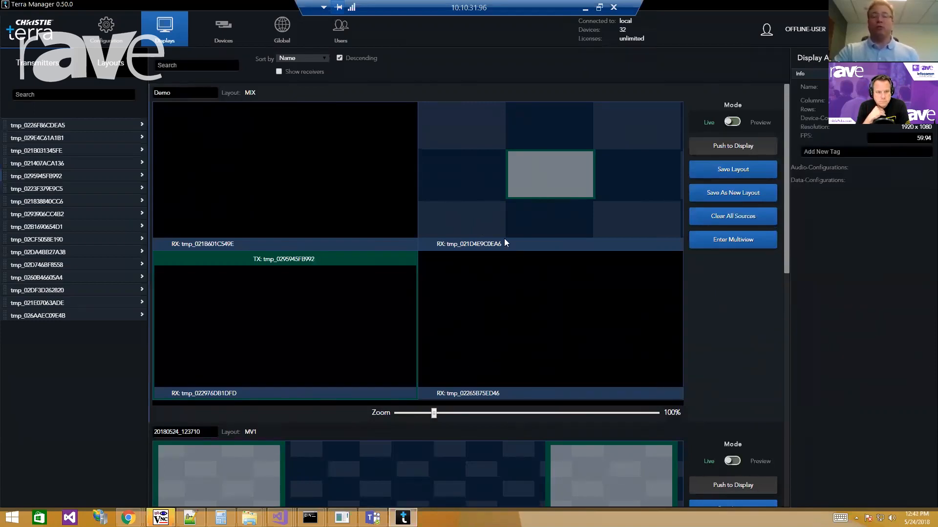
pyautogui.moveTo(392, 207)
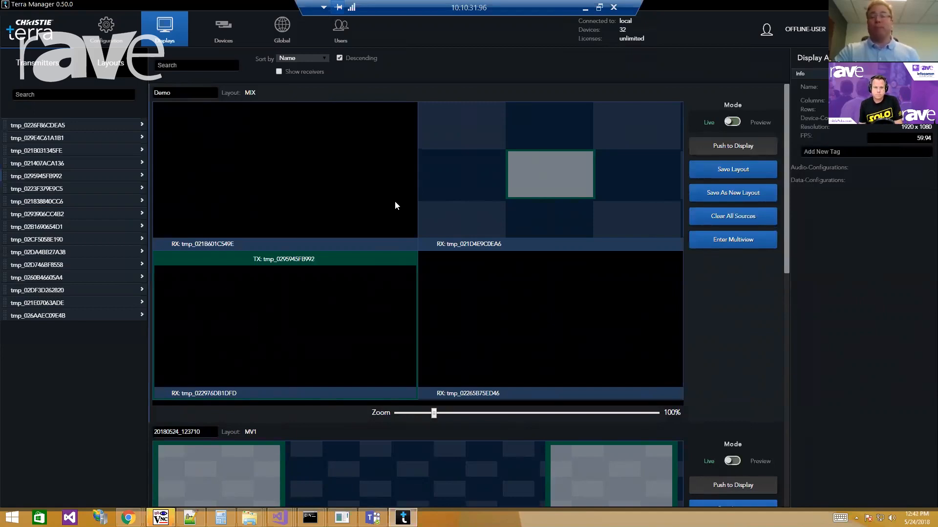
pyautogui.moveTo(394, 196)
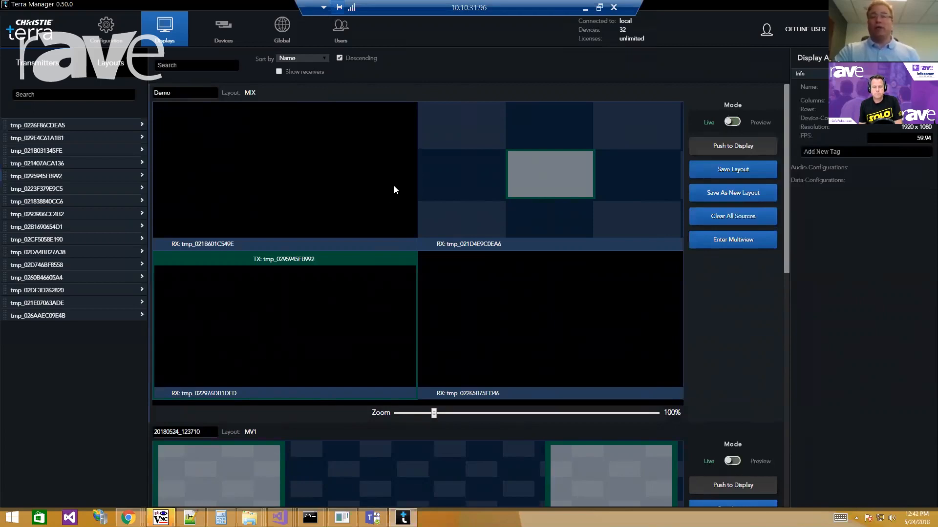
pyautogui.moveTo(42, 126)
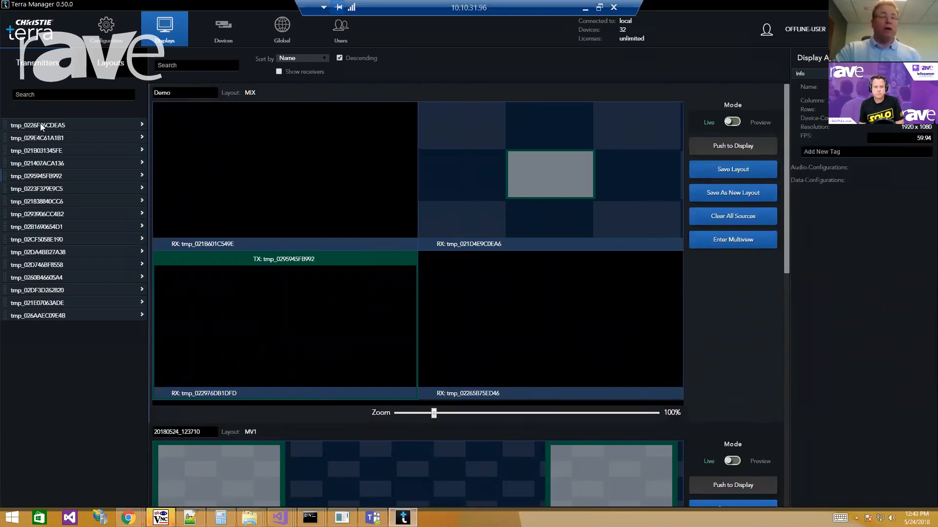
# Expand transmitter tmp_0226F86CDEA5 and enable its USB alongside video.
pyautogui.click(141, 125)
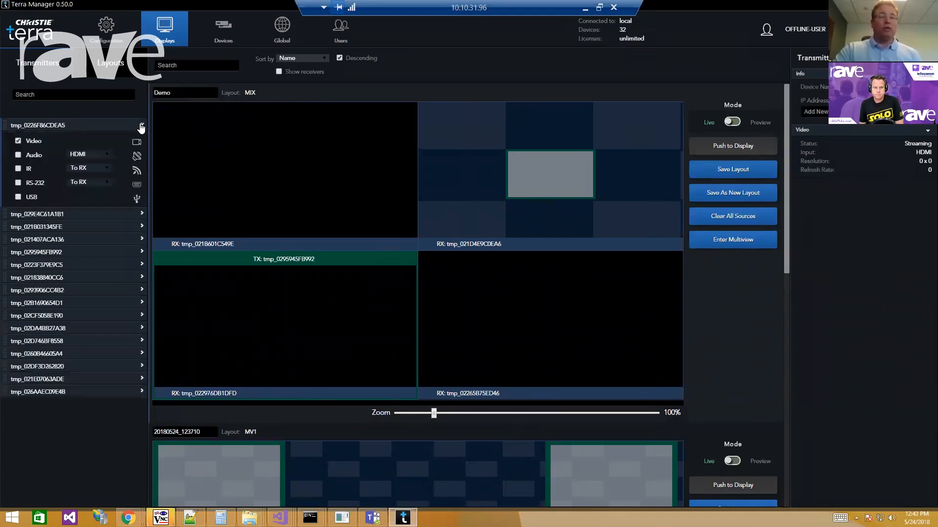
pyautogui.moveTo(200, 202)
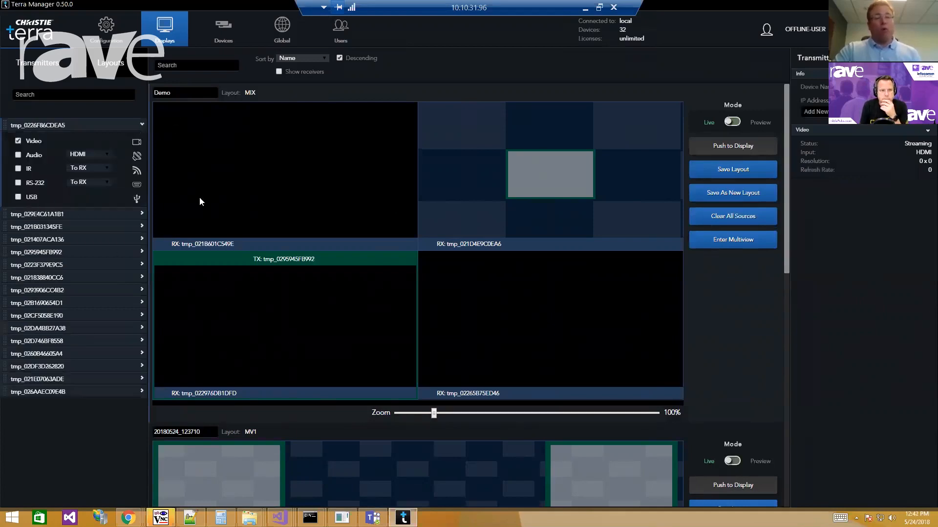
pyautogui.scroll(-3)
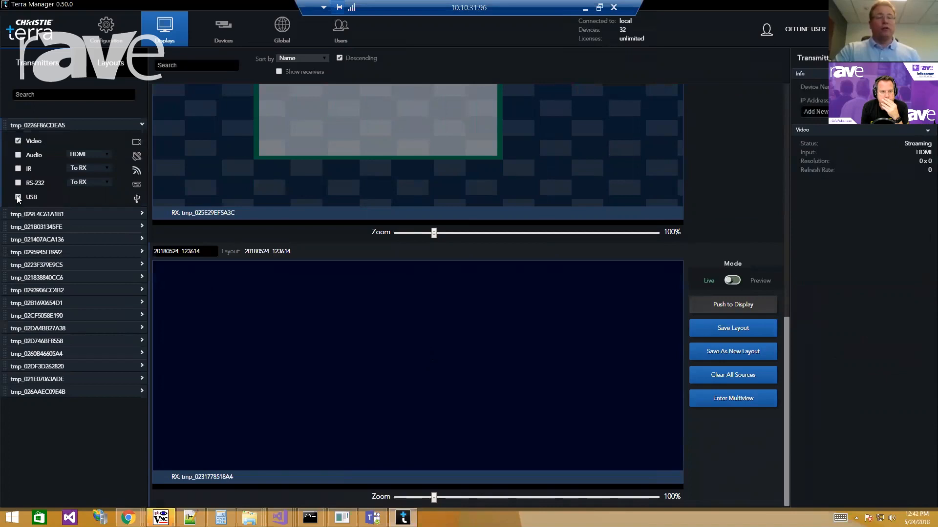
pyautogui.click(18, 197)
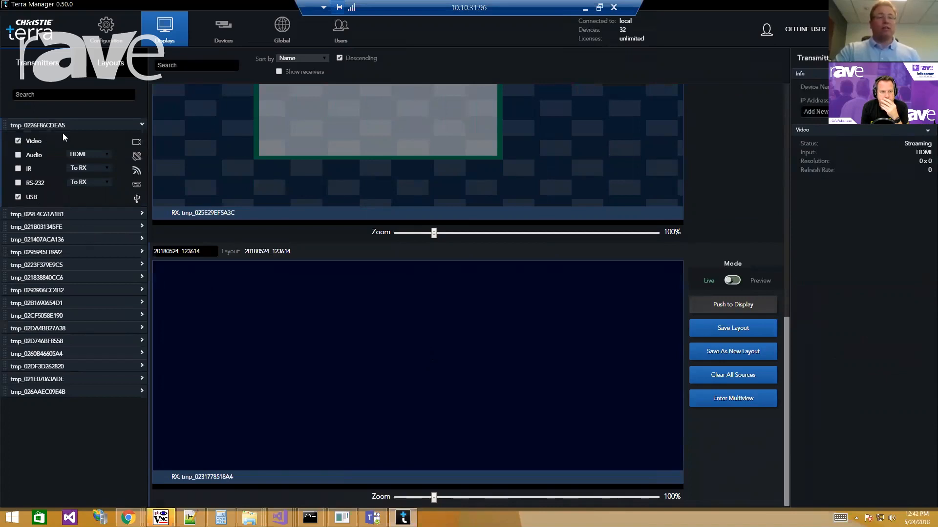
pyautogui.moveTo(118, 152)
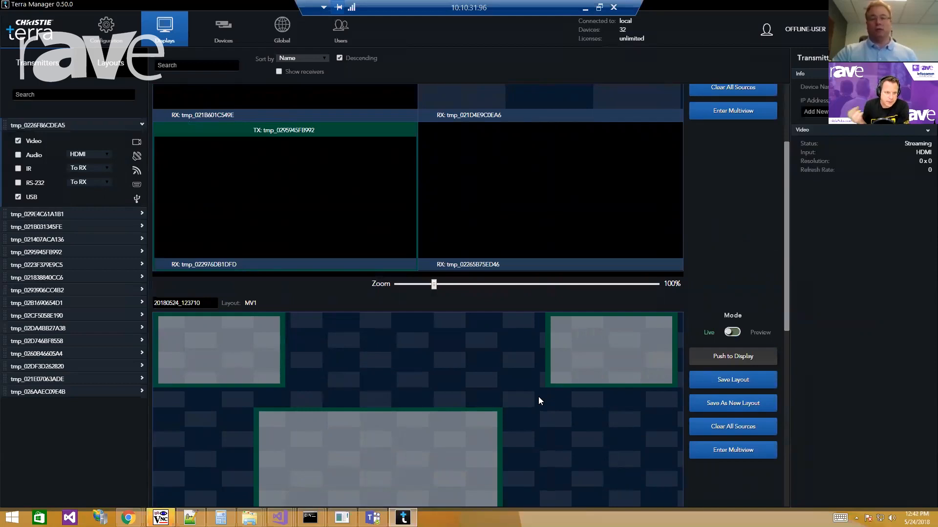
pyautogui.moveTo(65, 209)
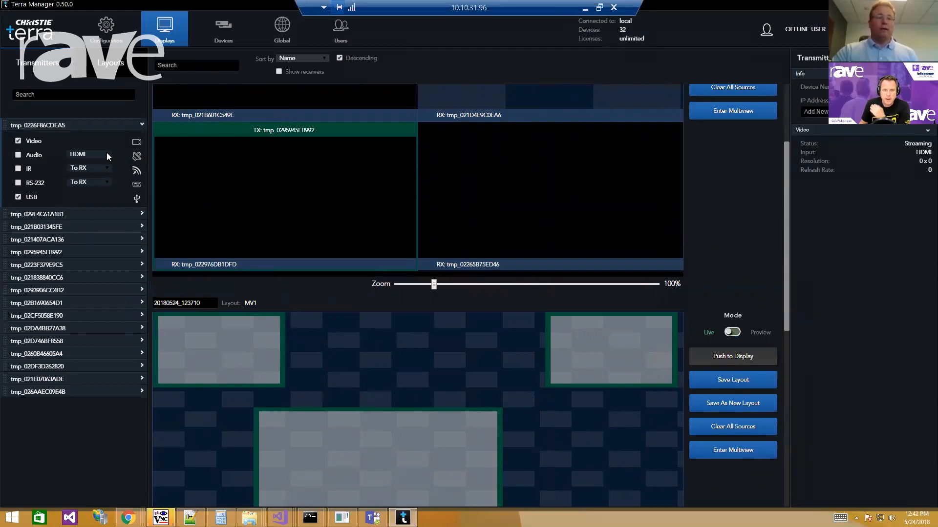
pyautogui.click(89, 154)
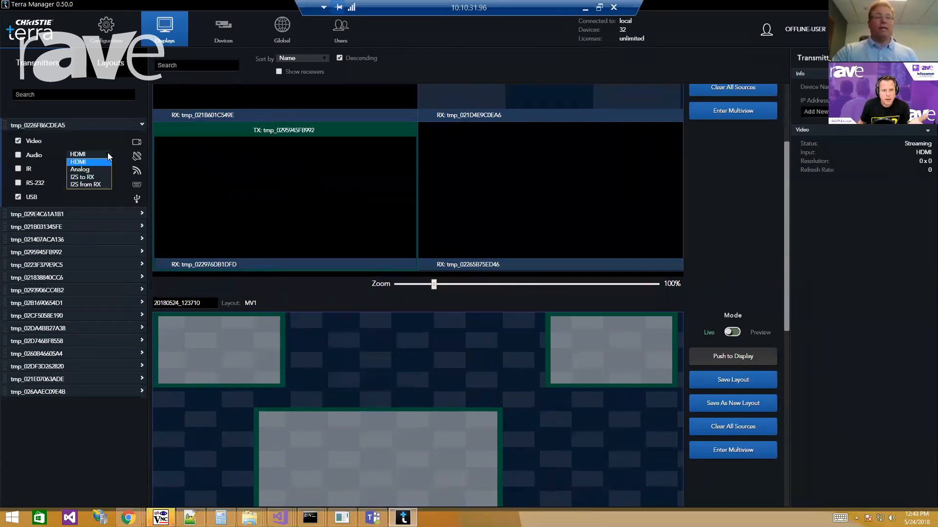
pyautogui.click(78, 163)
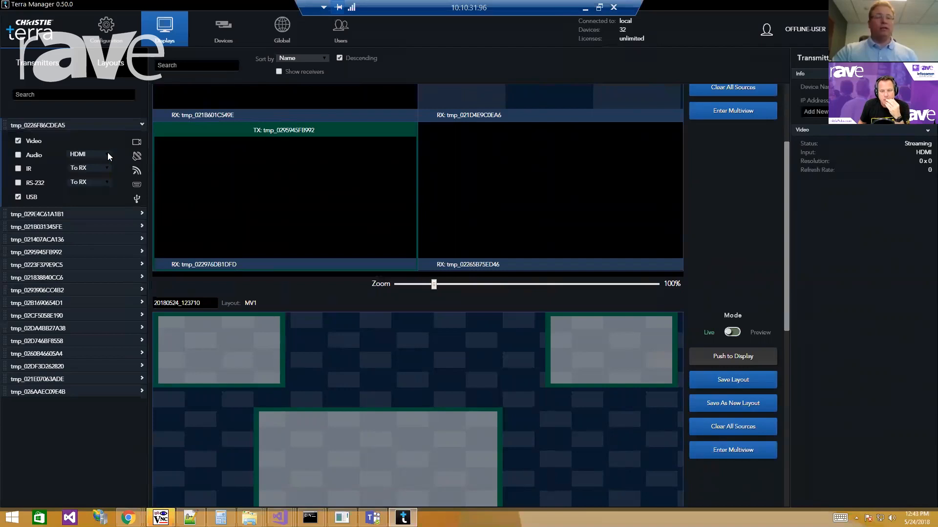
pyautogui.click(90, 168)
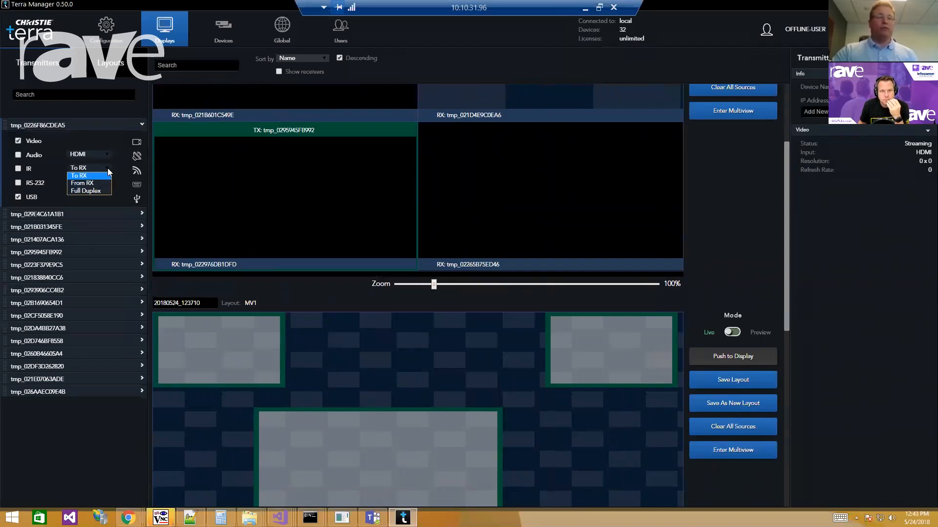
pyautogui.click(89, 175)
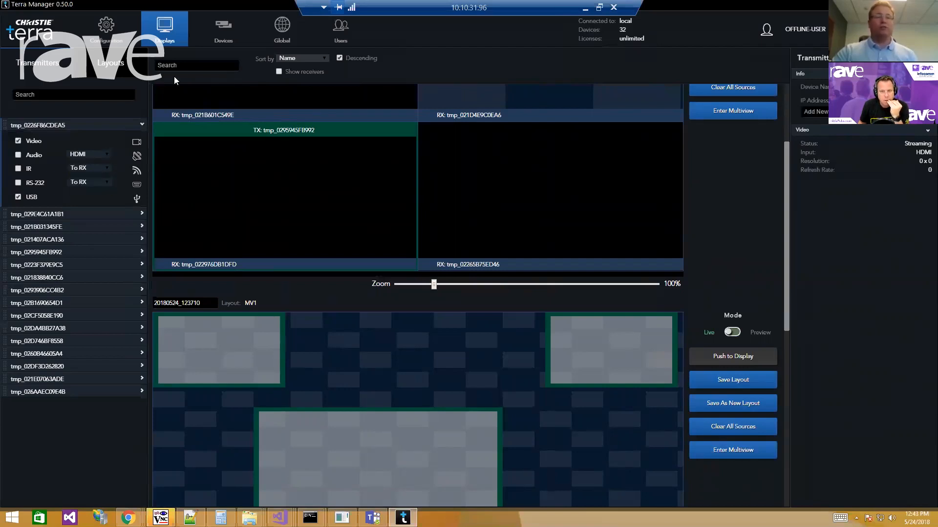
pyautogui.moveTo(704, 241)
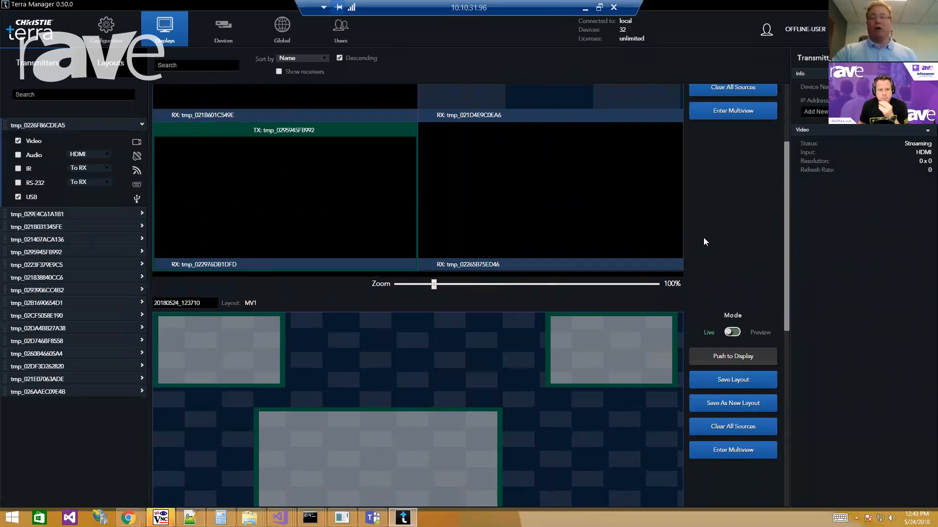
pyautogui.moveTo(701, 241)
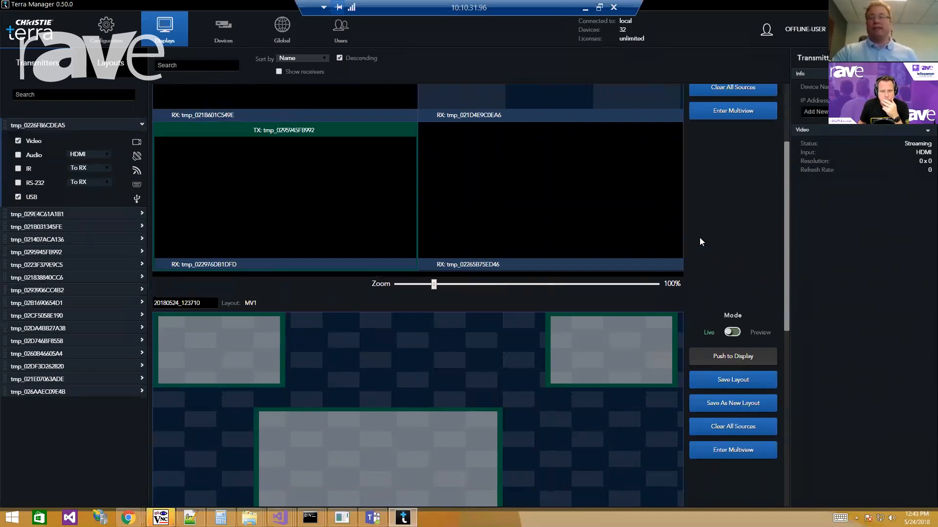
pyautogui.moveTo(668, 258)
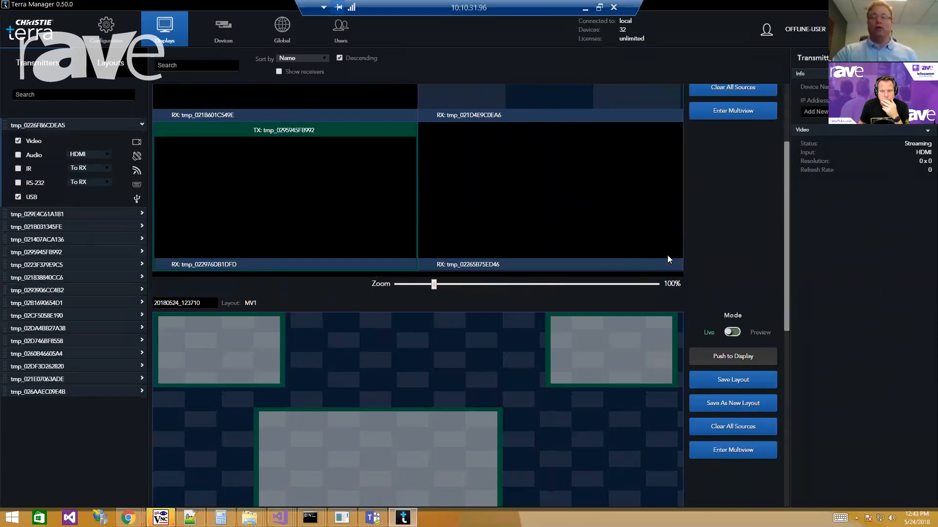
pyautogui.moveTo(648, 265)
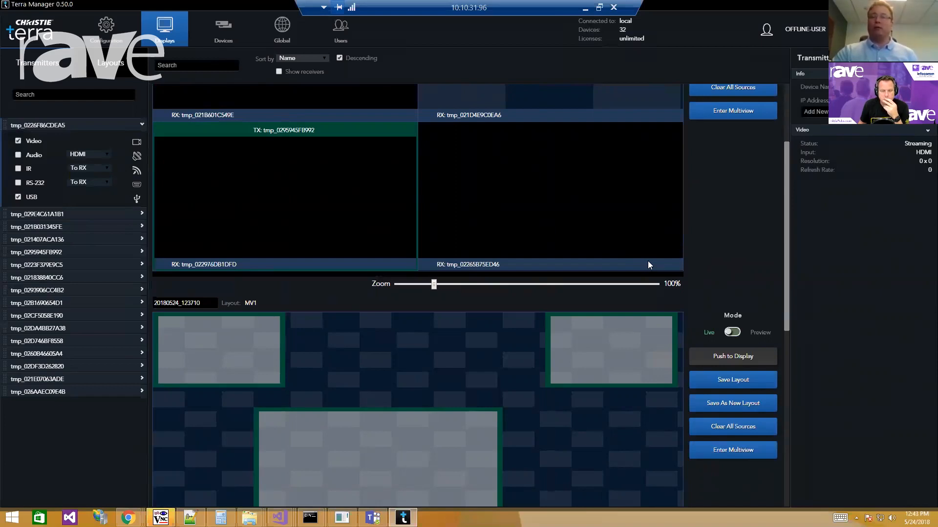